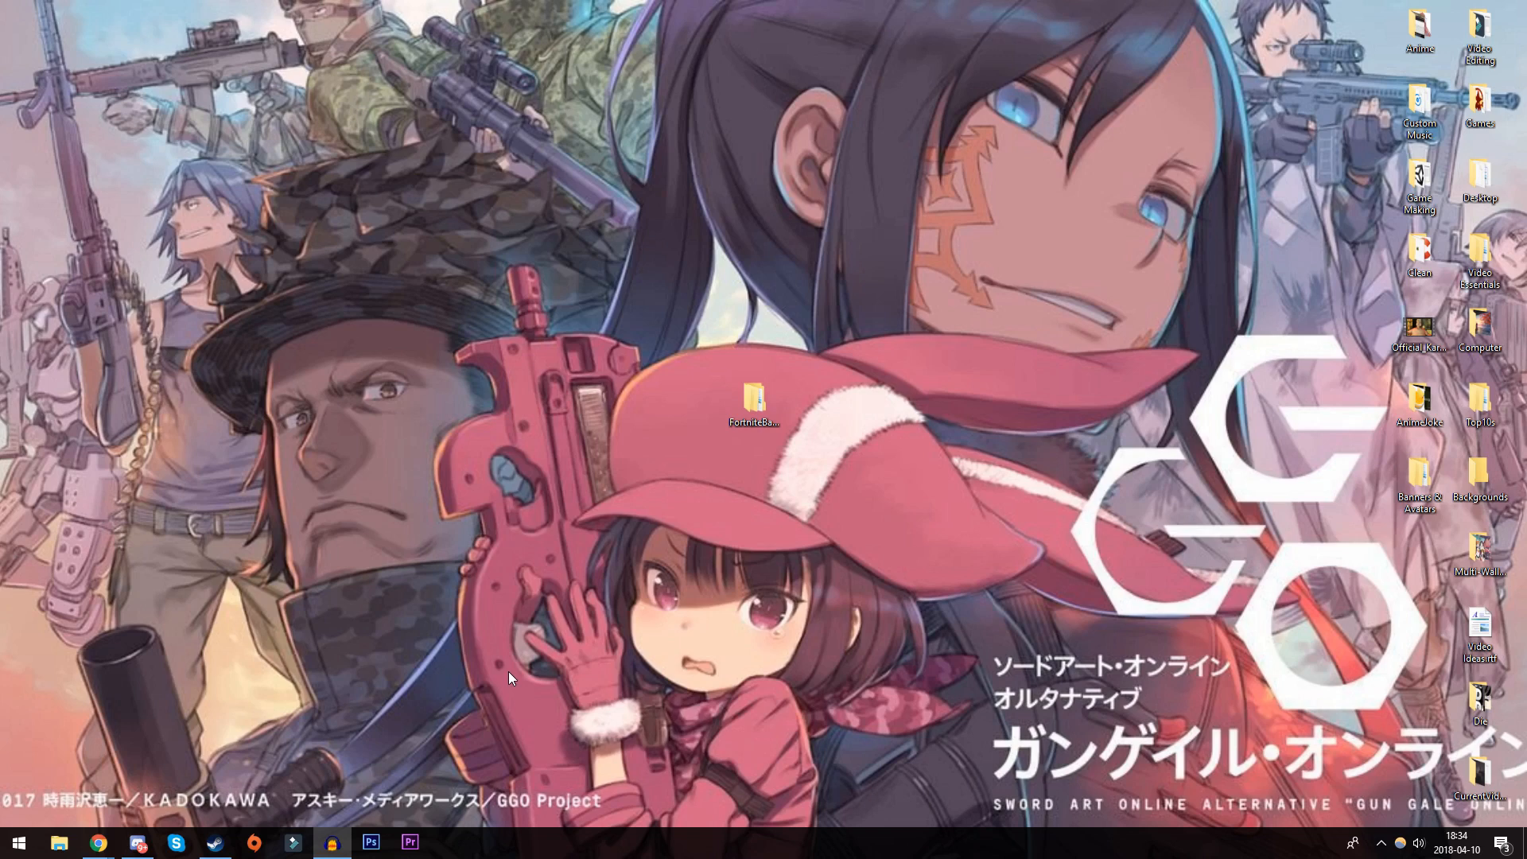
{"action": "mouse_move", "coordinate": [598, 604]}
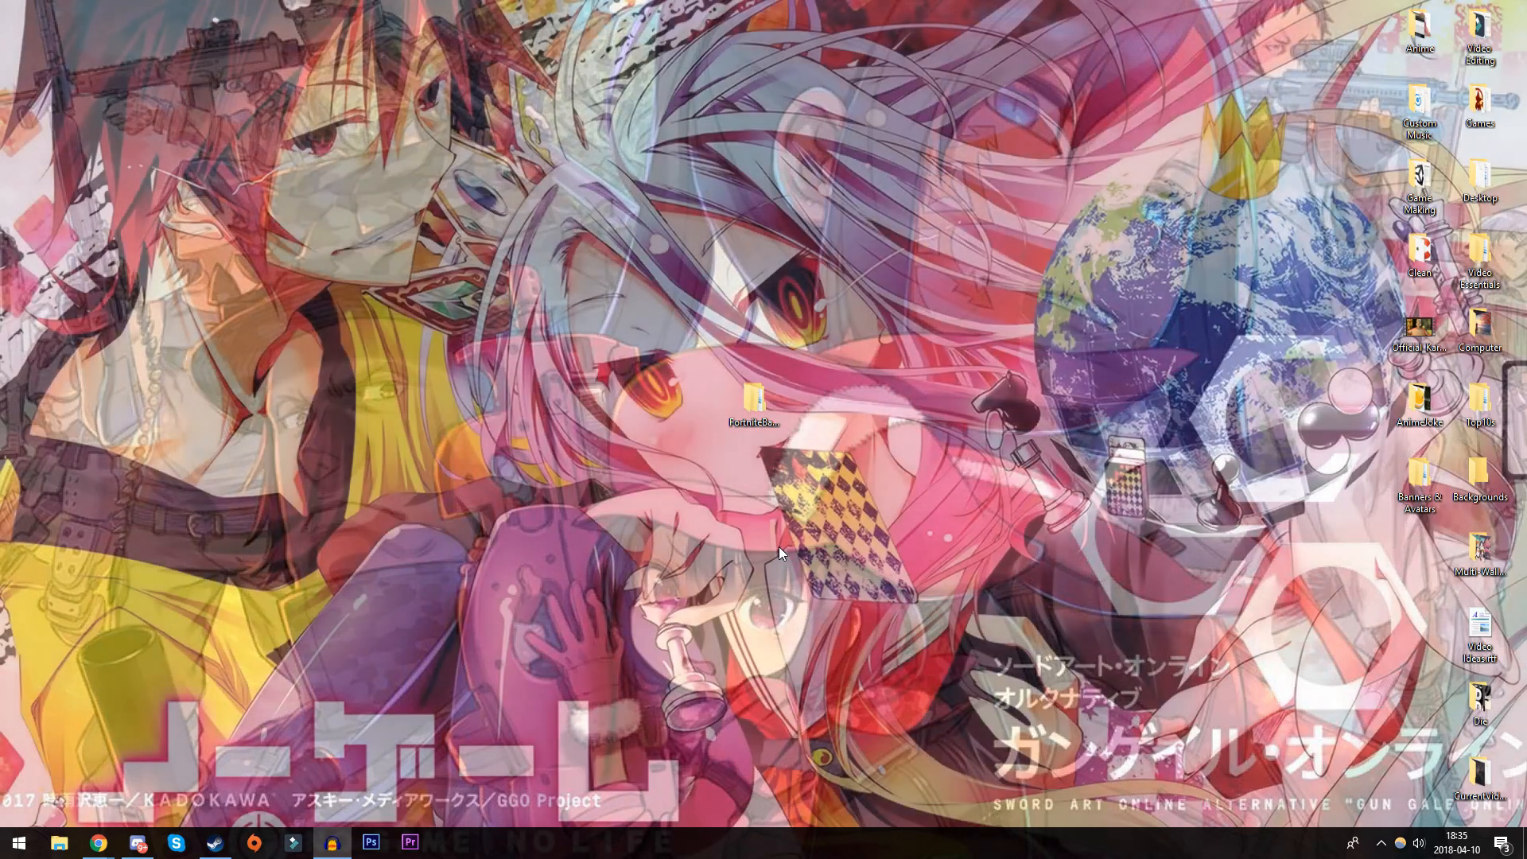
Open the .psd template from FortniteBanner > JayDesigns with Adobe Photoshop, allowing the UAC prompt
{"action": "double_click", "coordinate": [755, 400]}
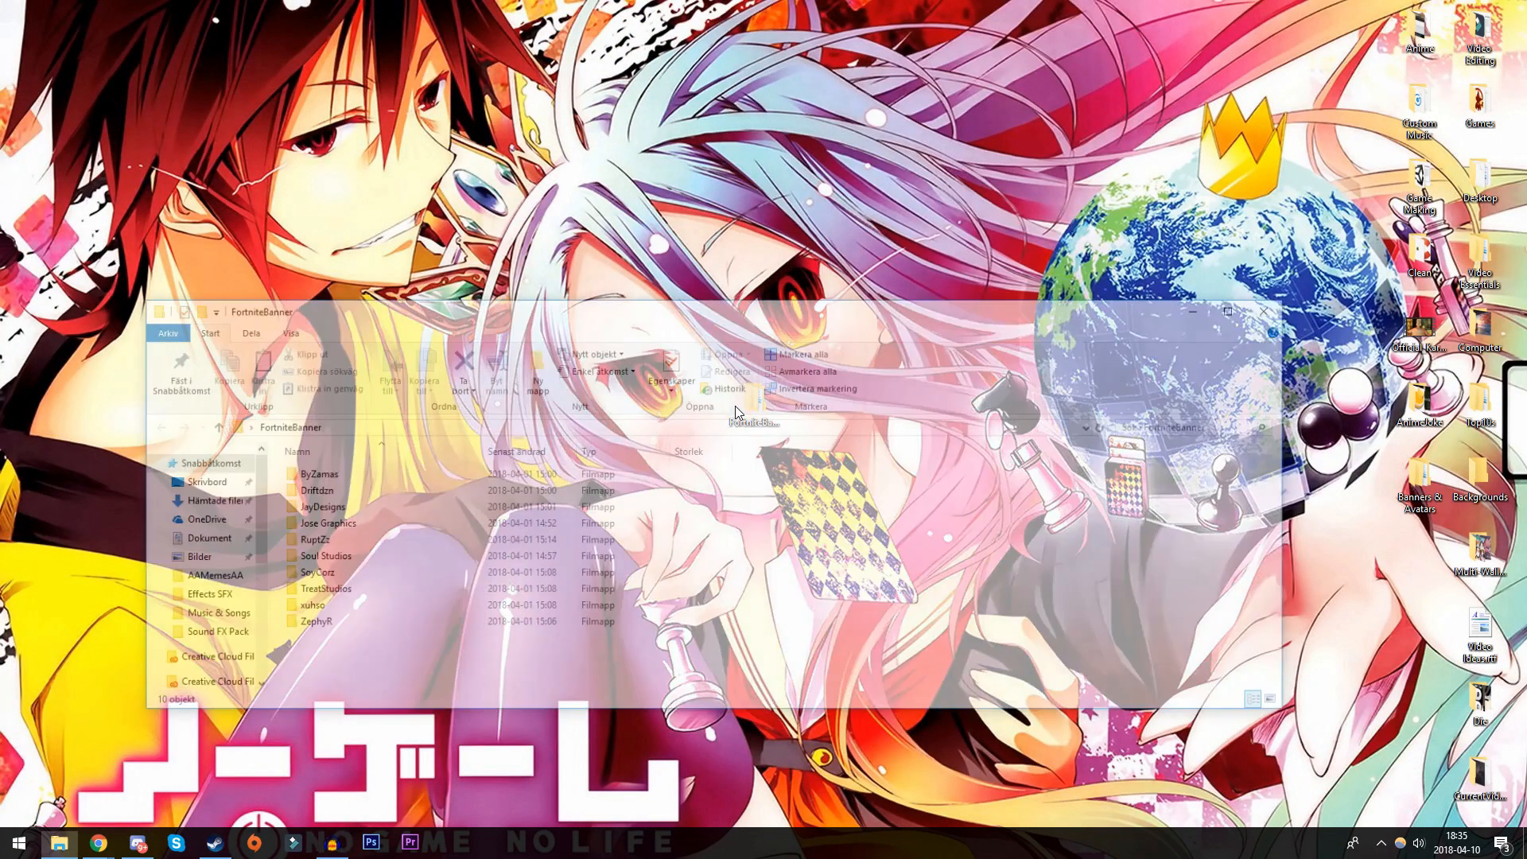
{"action": "double_click", "coordinate": [321, 507]}
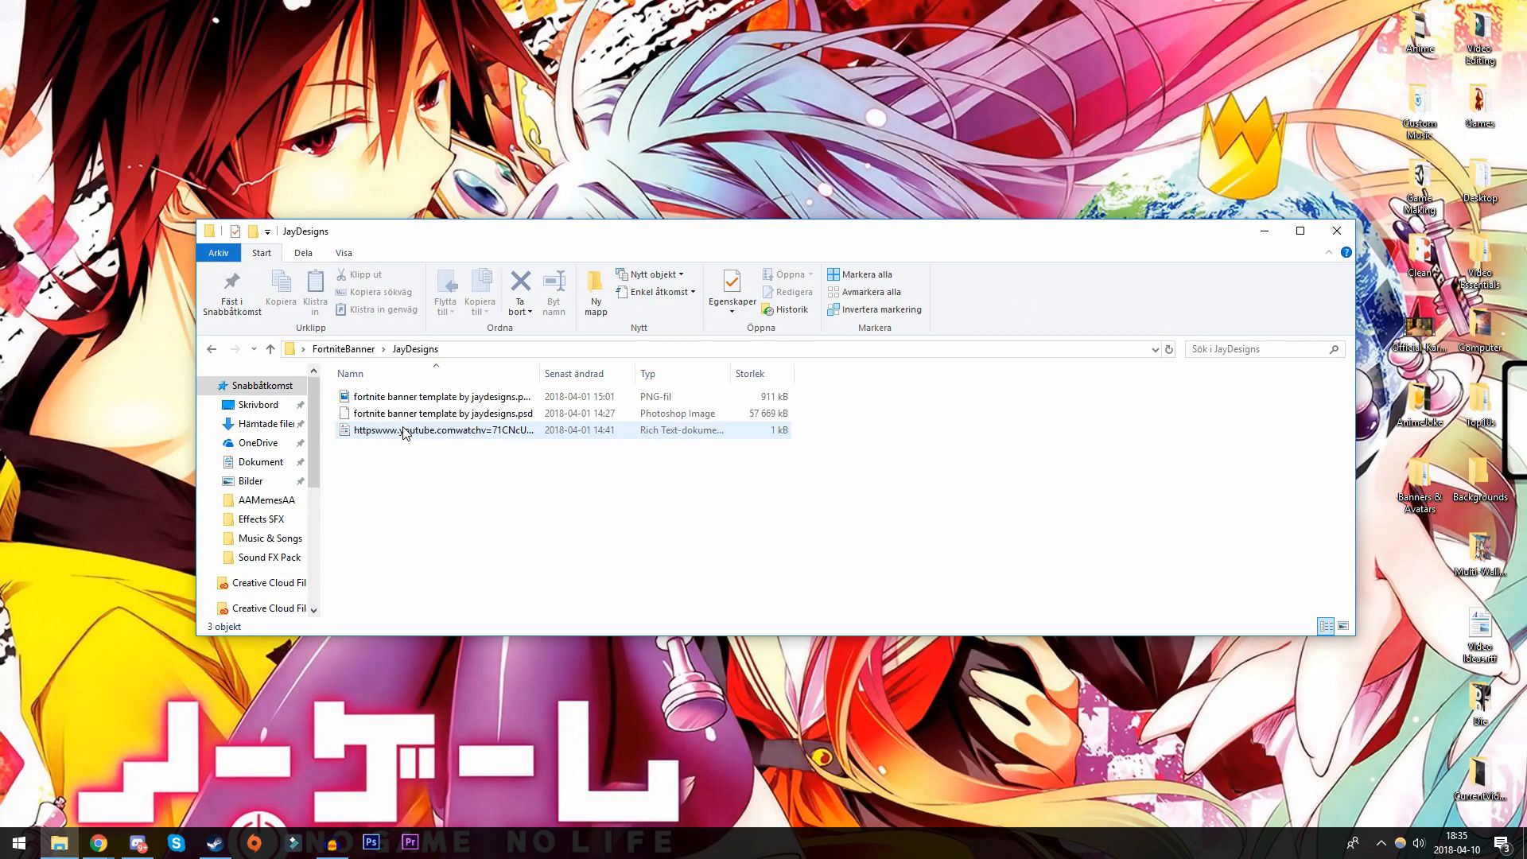
{"action": "left_click", "coordinate": [440, 413]}
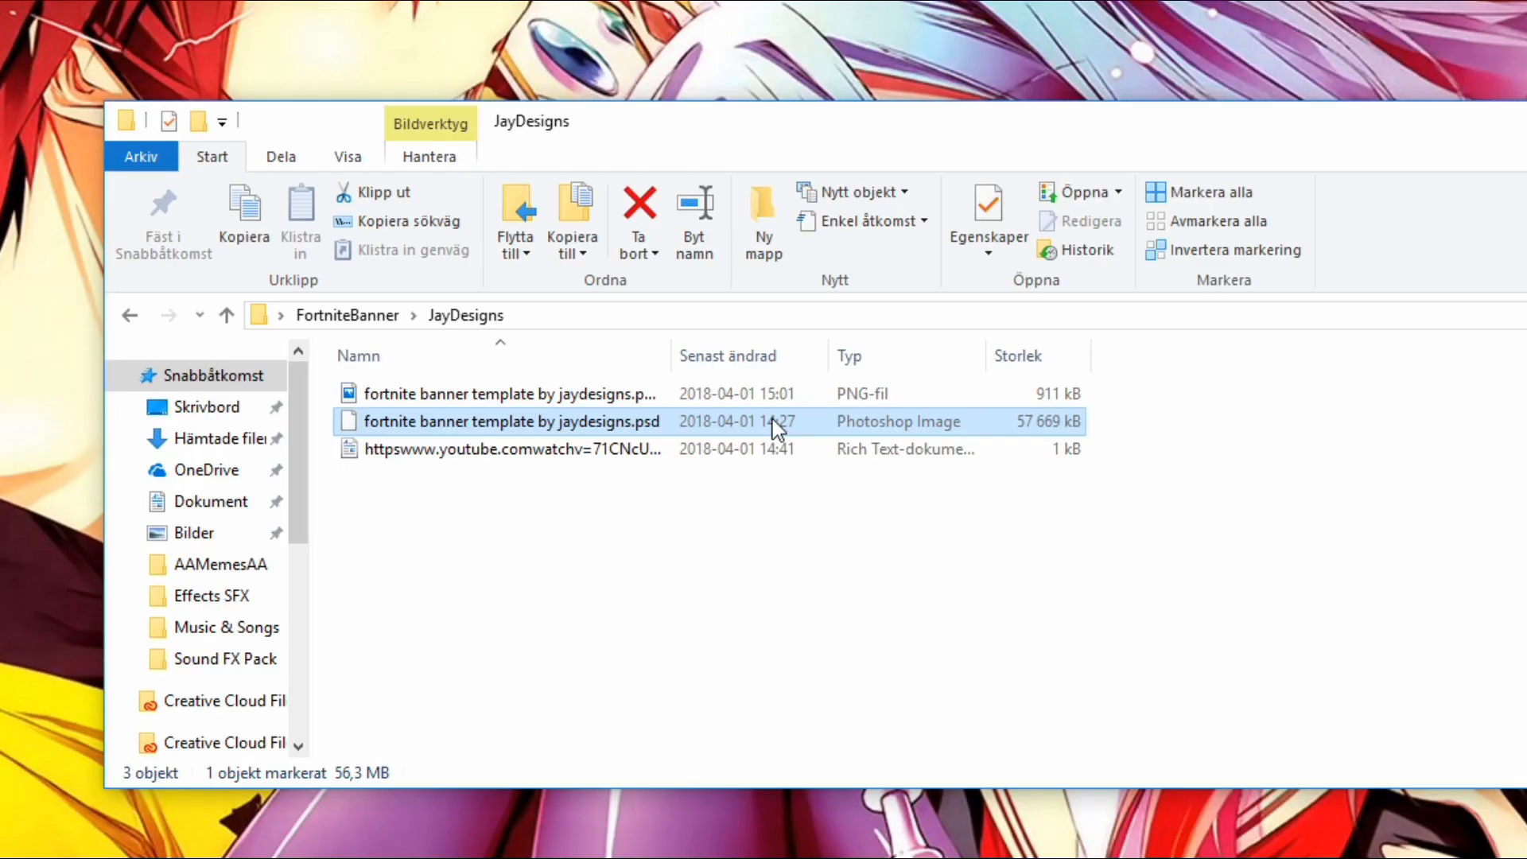
{"action": "right_click", "coordinate": [511, 420]}
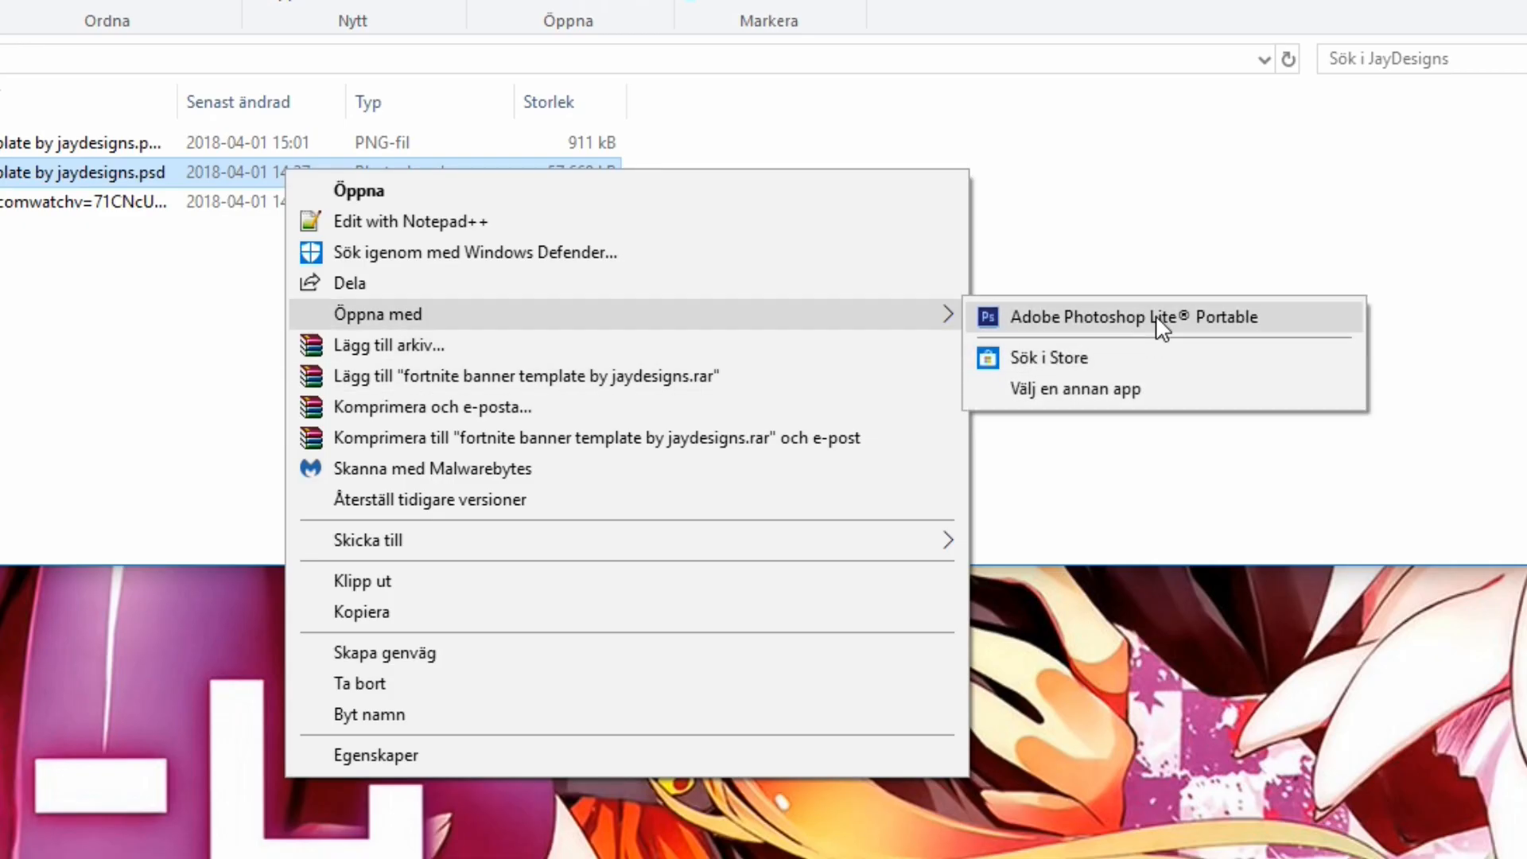
{"action": "left_click", "coordinate": [1132, 317]}
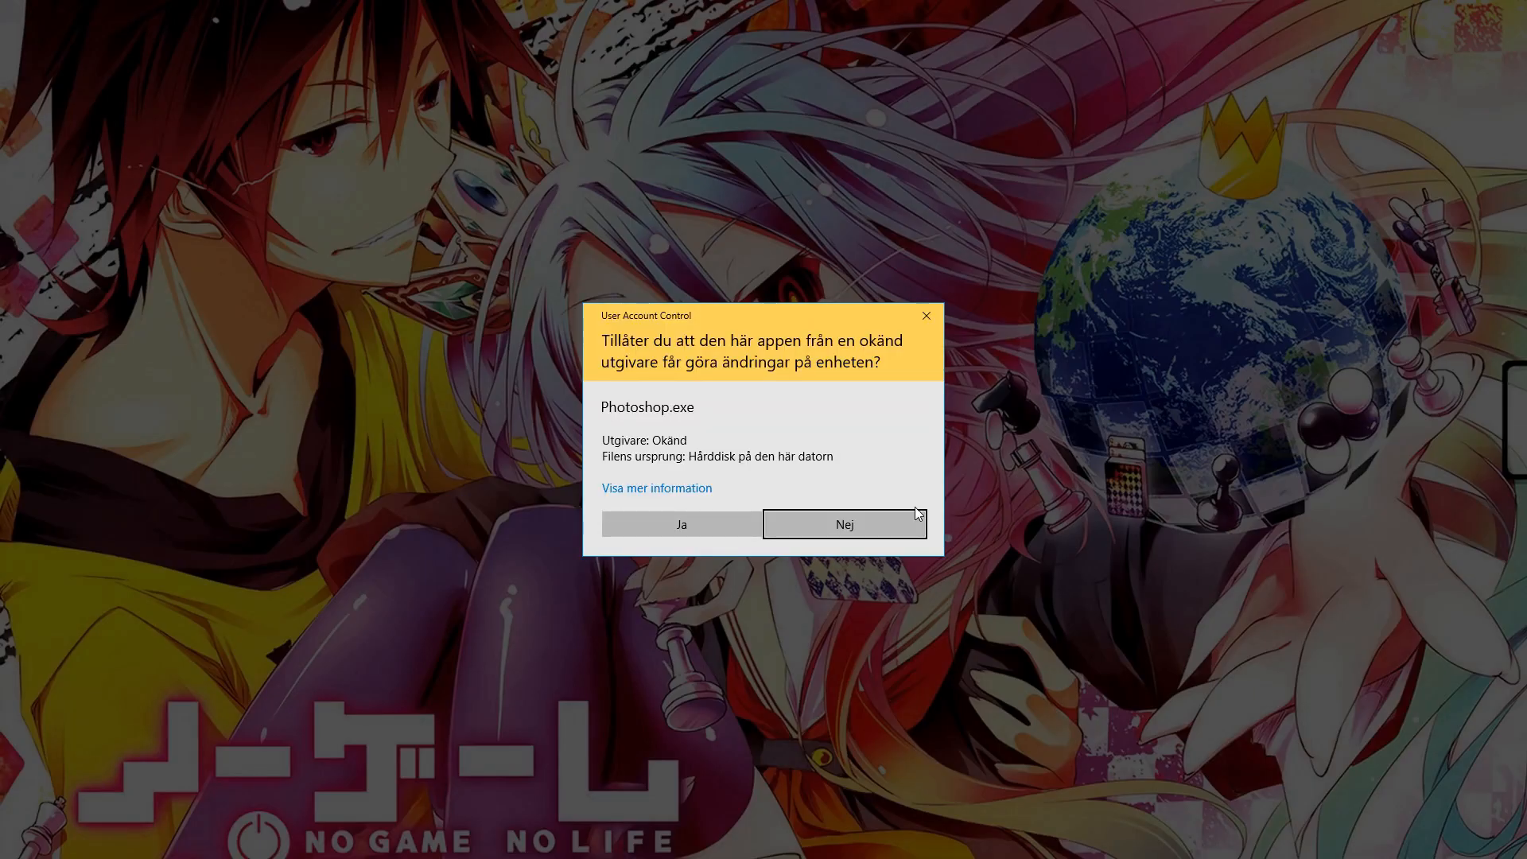
{"action": "left_click", "coordinate": [681, 525]}
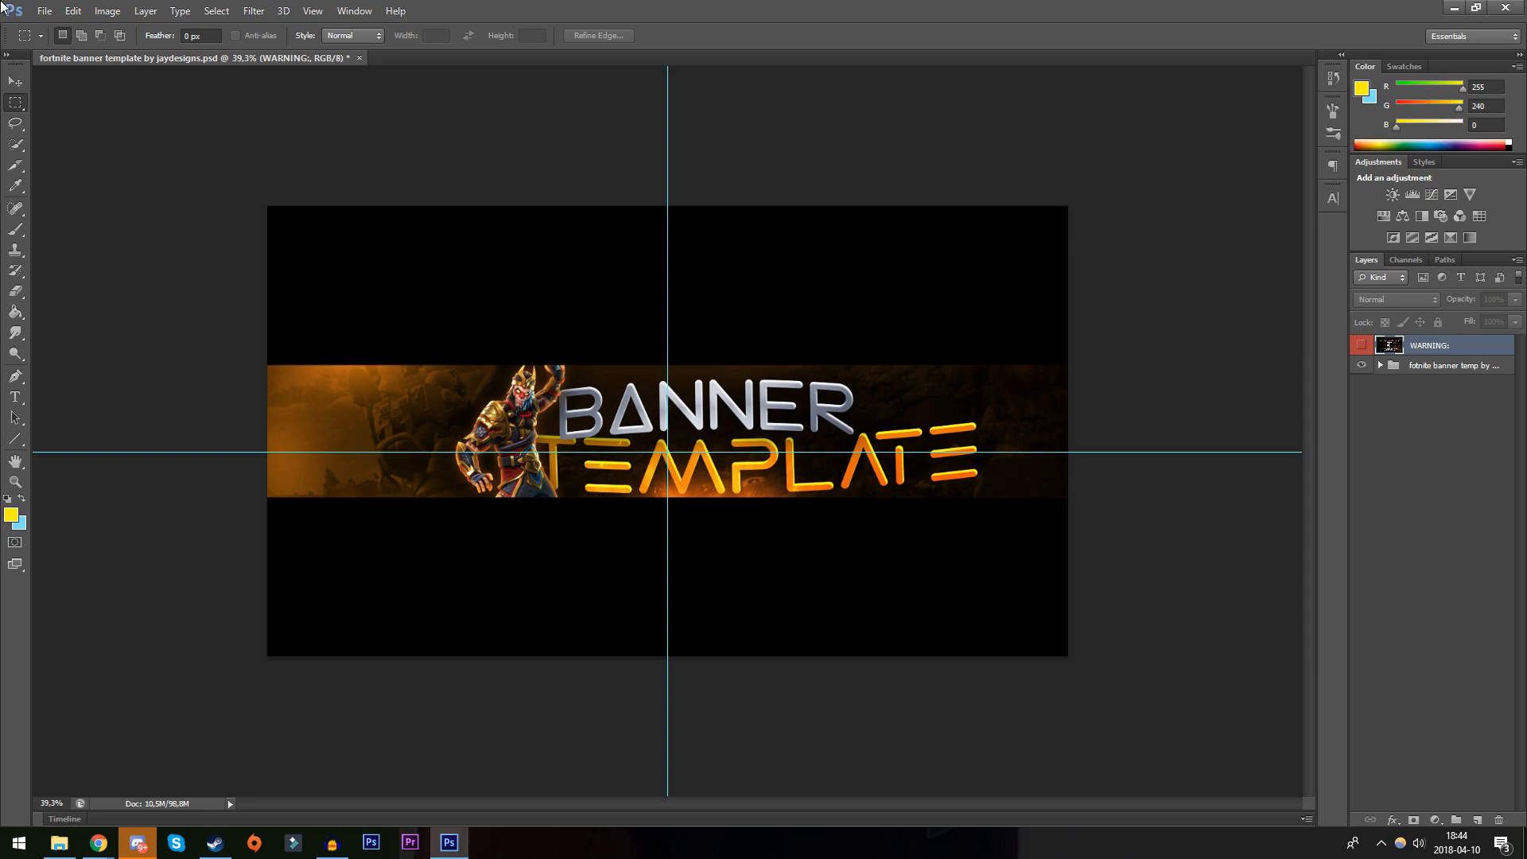
Open the Bzl.psd banner template with the YOUR NAME title in a new tab
{"action": "left_click", "coordinate": [44, 11]}
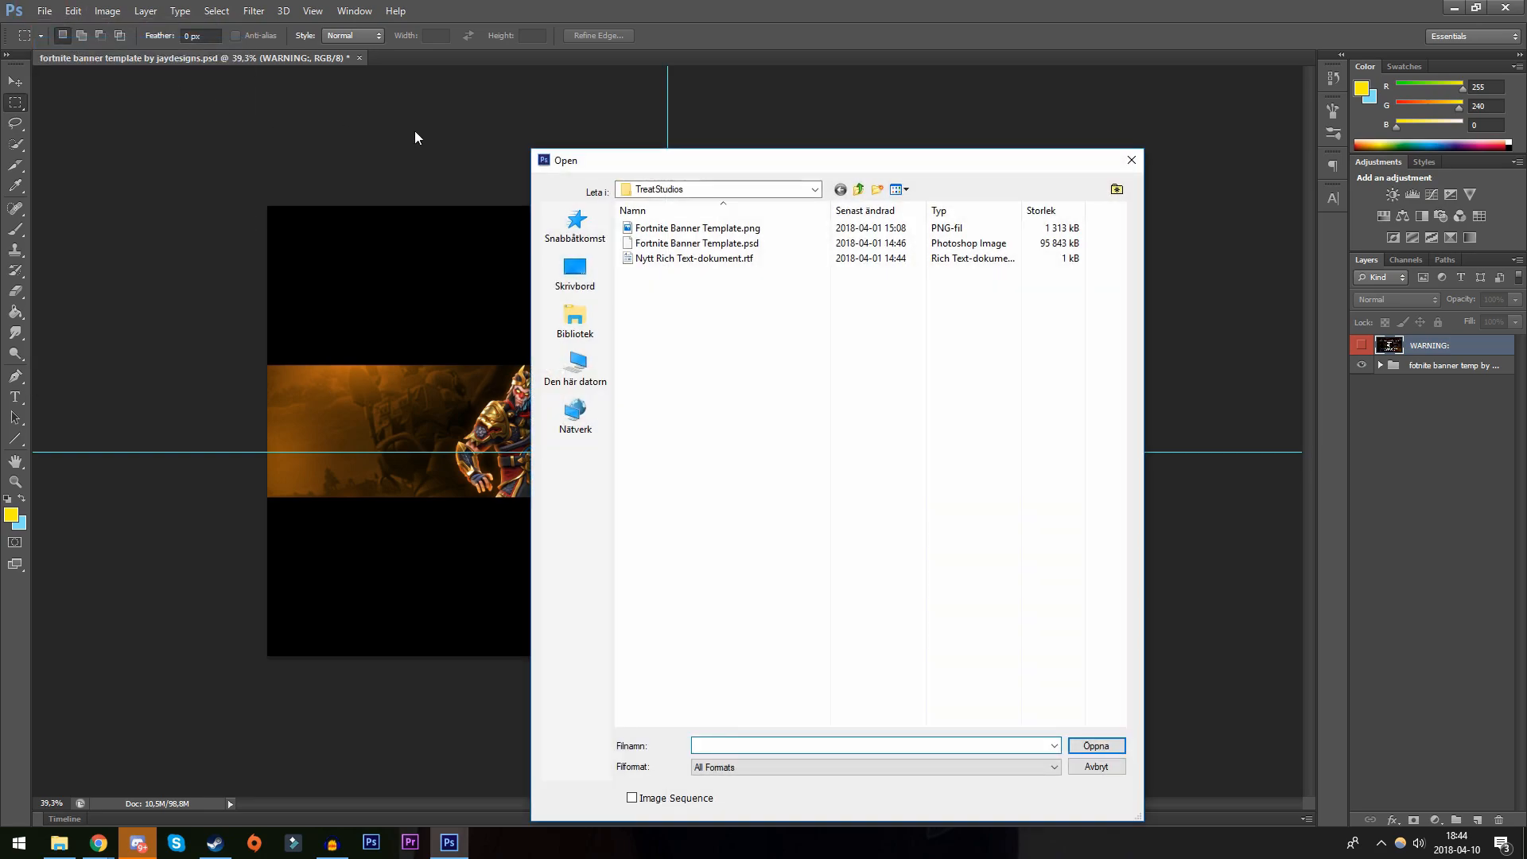
{"action": "left_click", "coordinate": [858, 189]}
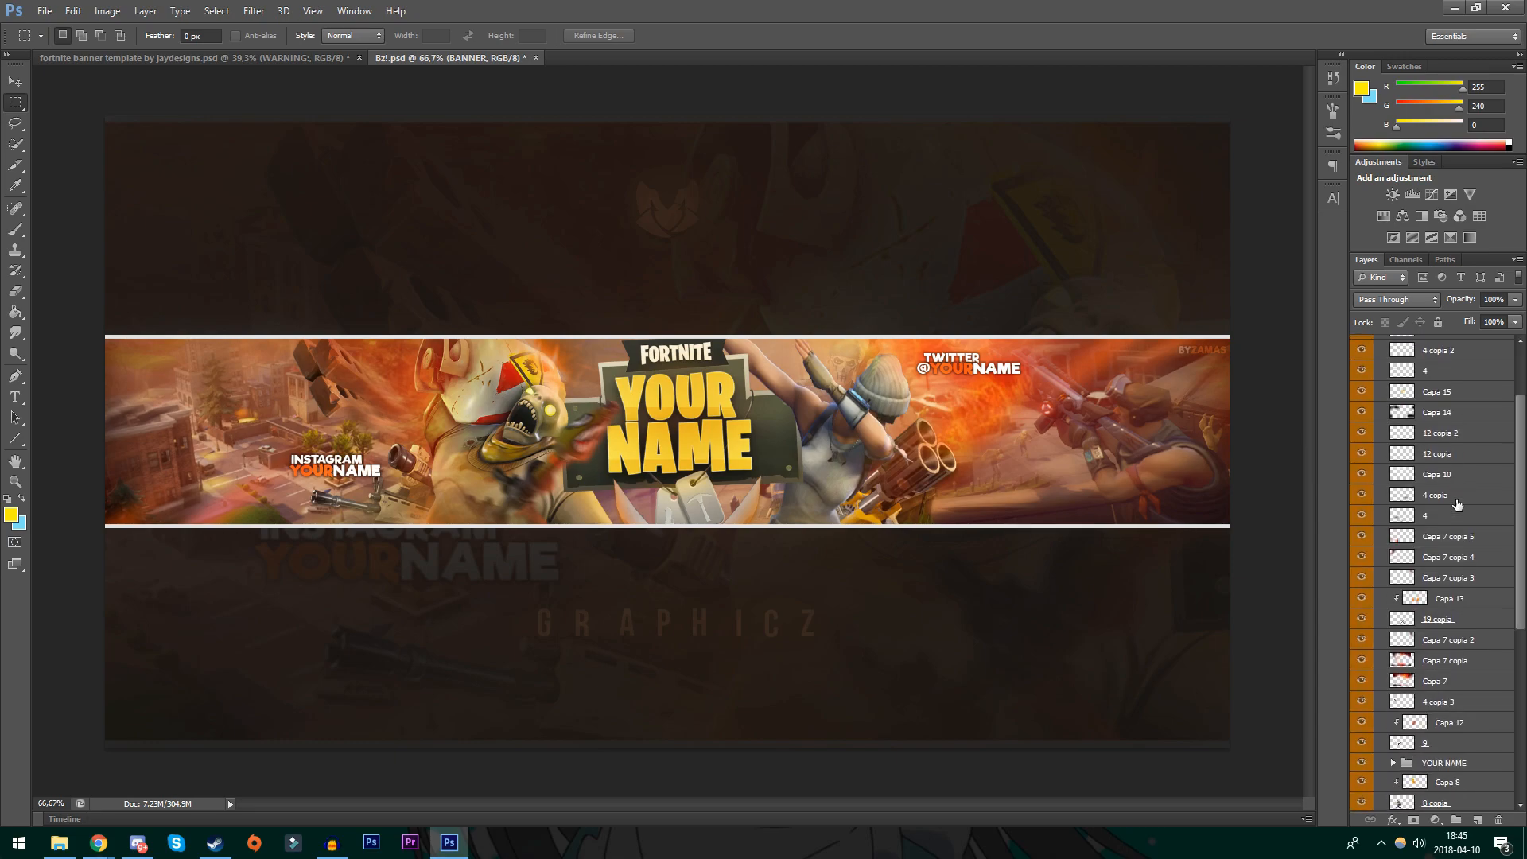
Select the NAME layer in the YOUR NAME group and click the title with the Type Tool
{"action": "left_click", "coordinate": [1392, 653]}
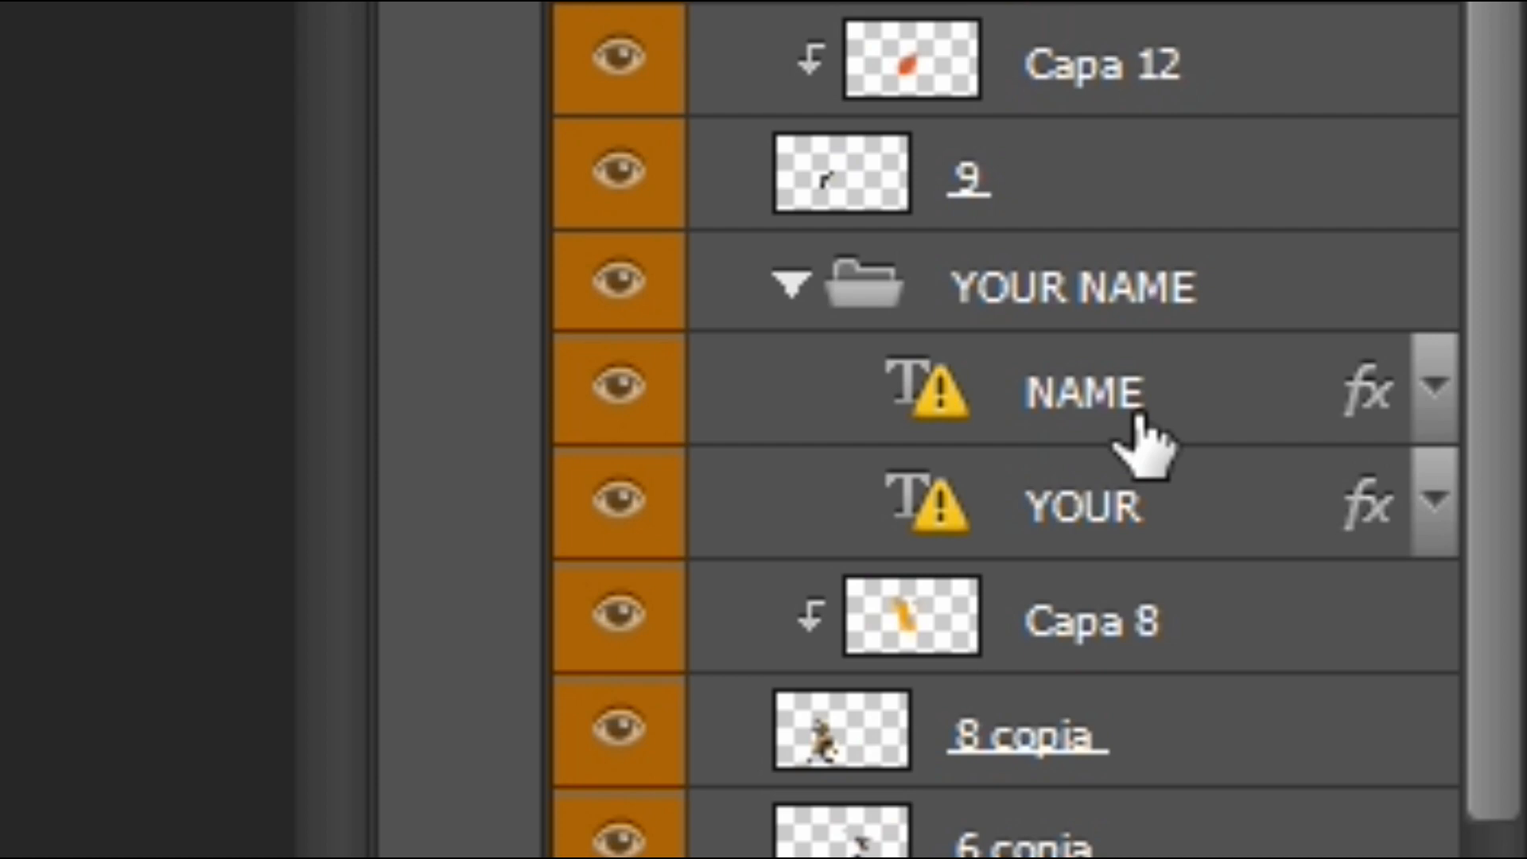
{"action": "left_click", "coordinate": [1071, 392]}
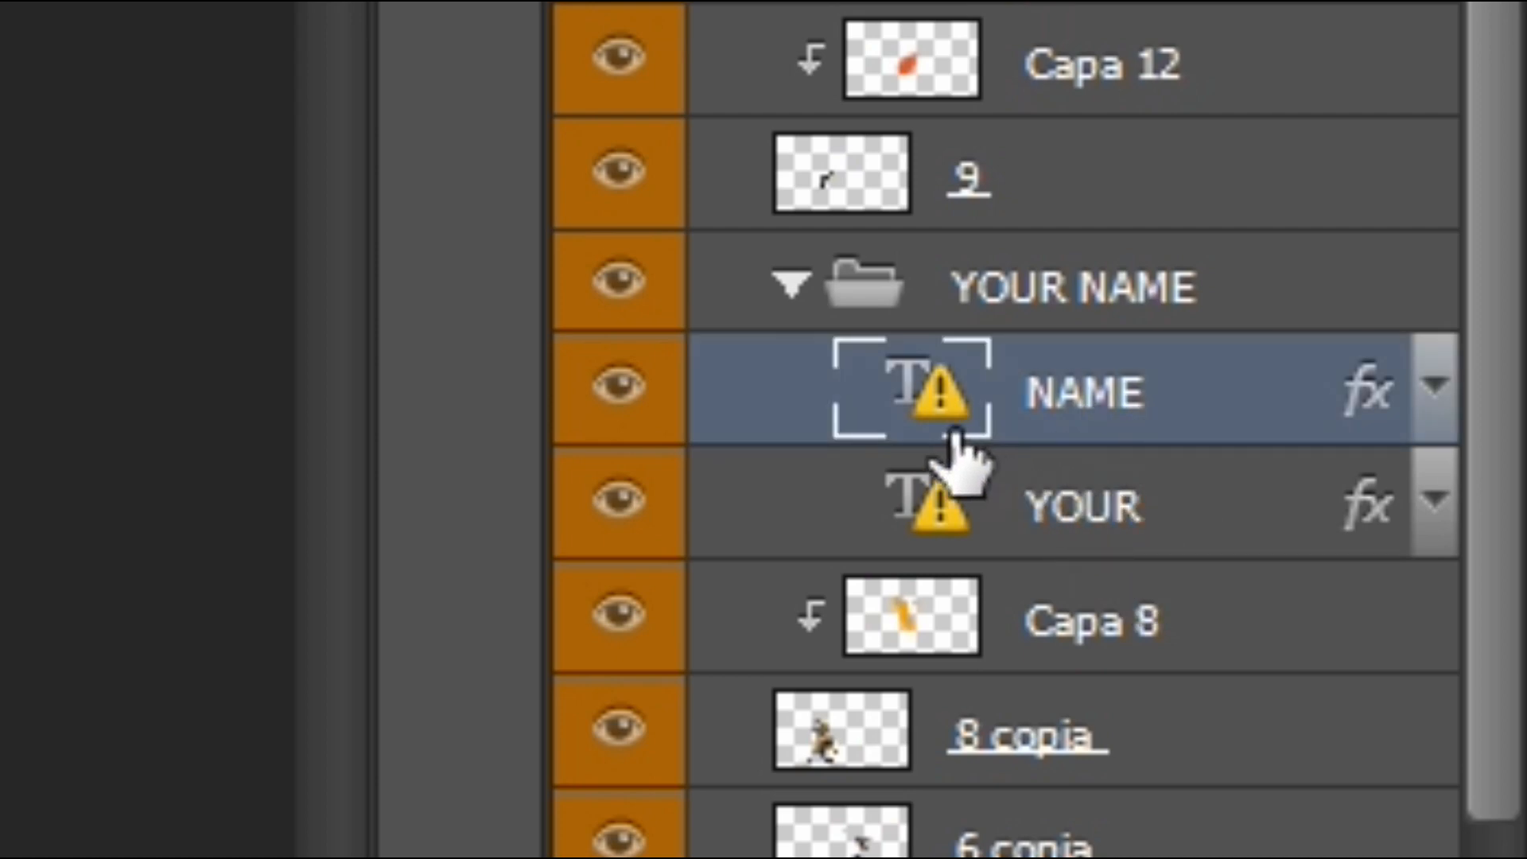
{"action": "mouse_move", "coordinate": [1028, 419]}
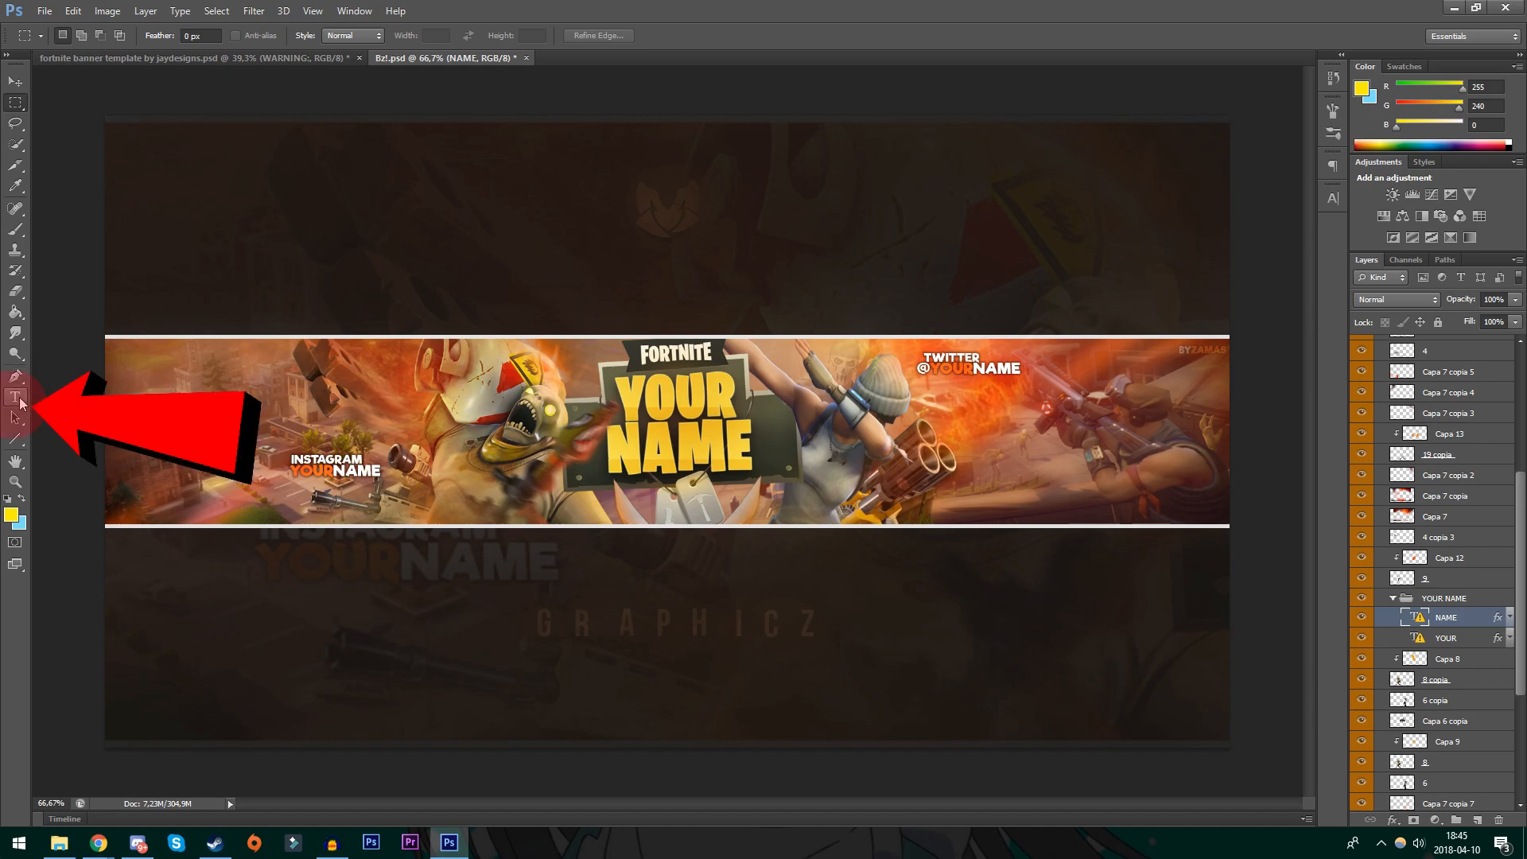
{"action": "left_click", "coordinate": [17, 396]}
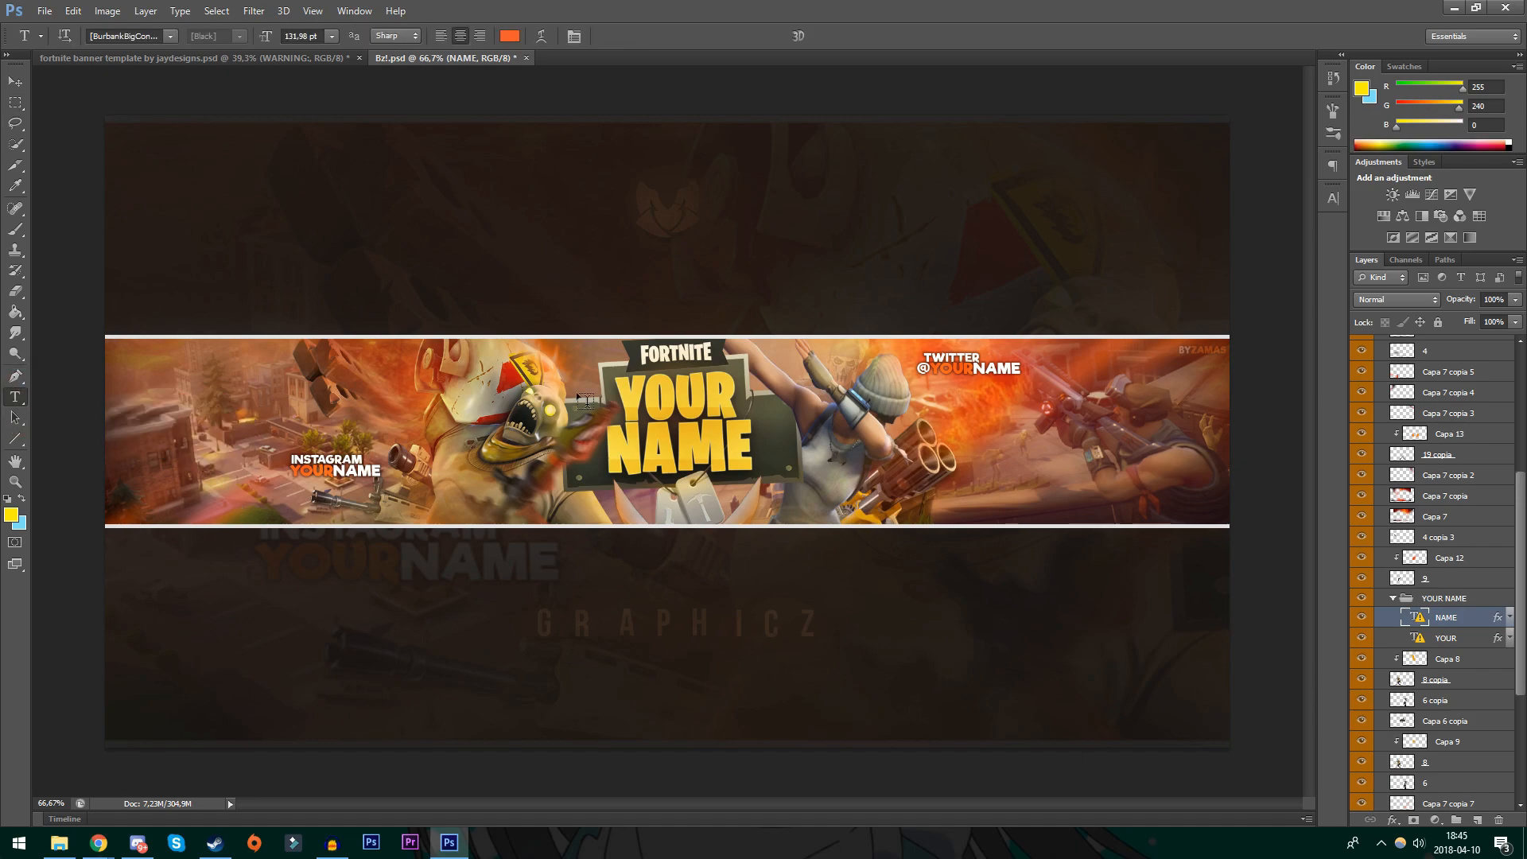
{"action": "left_click", "coordinate": [1446, 638]}
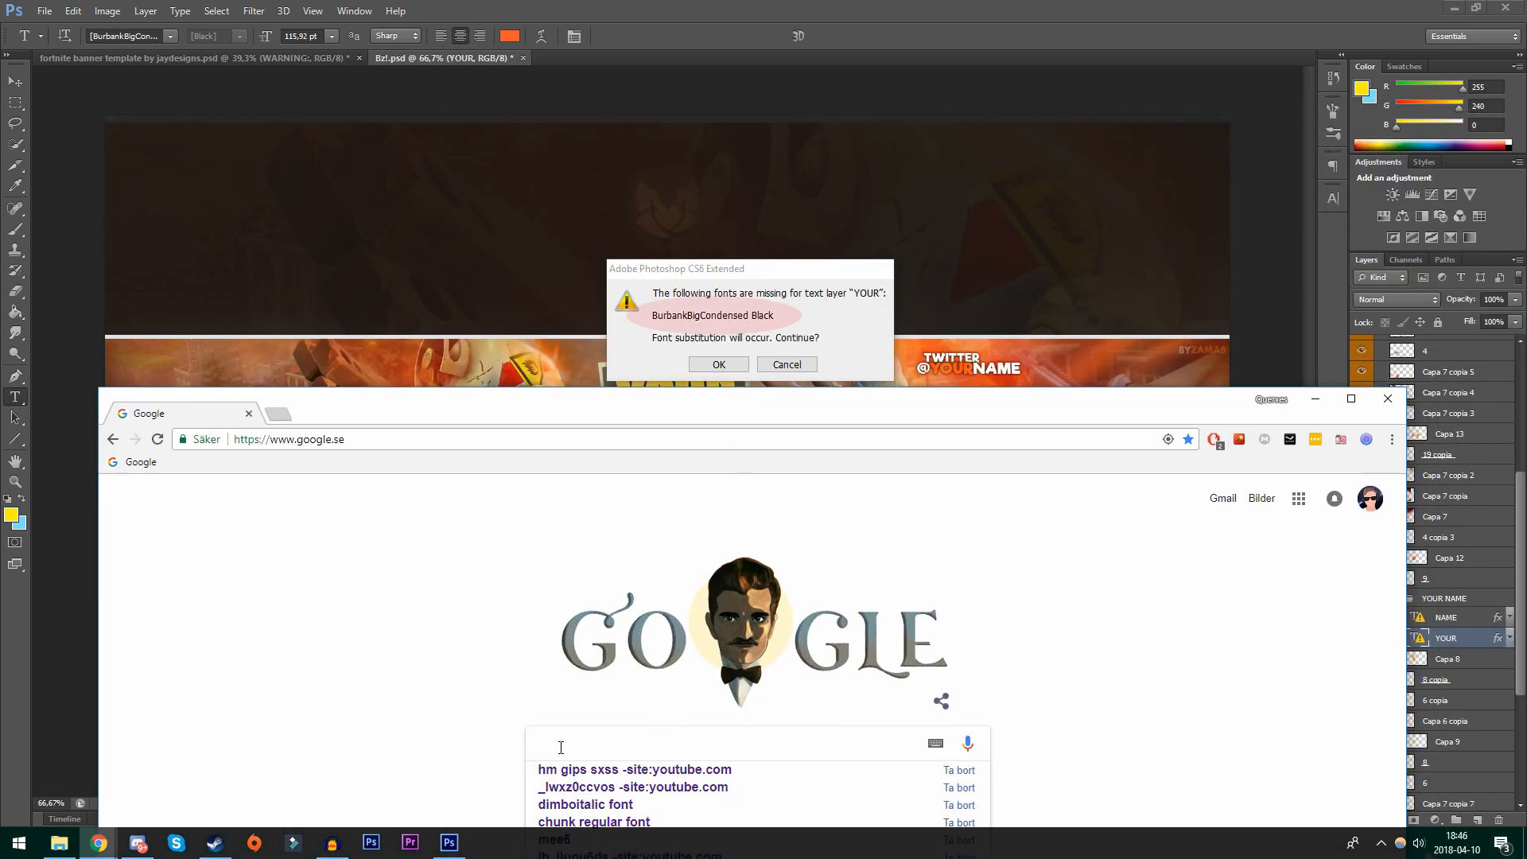
Search 'BurbankBigCondensed Black' and download the font from FontsMarket after the reCAPTCHA
{"action": "type", "text": "BurbankBigCondensed Black"}
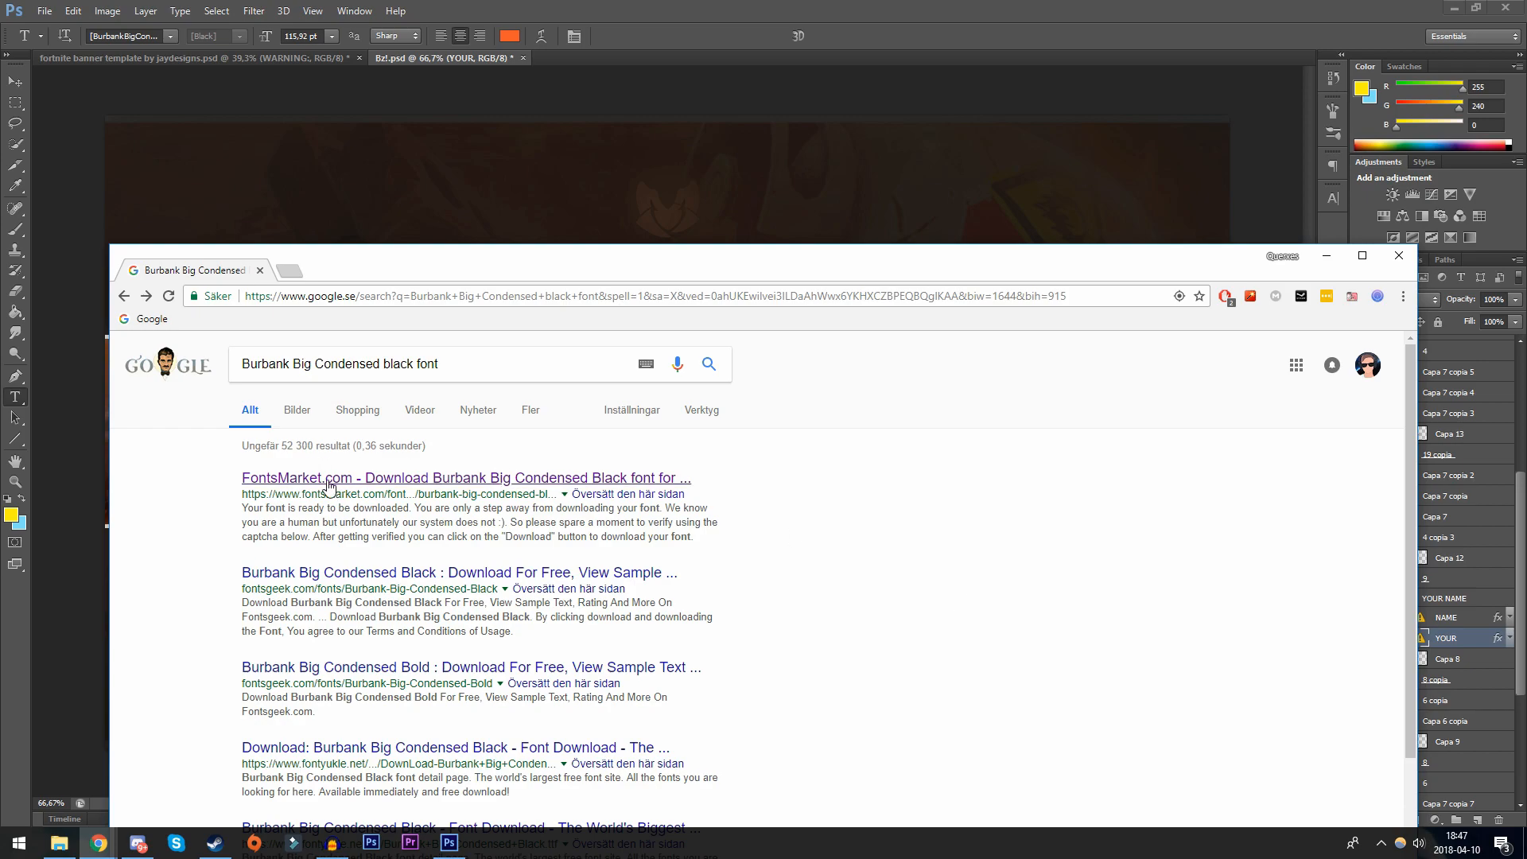
{"action": "left_click", "coordinate": [464, 477]}
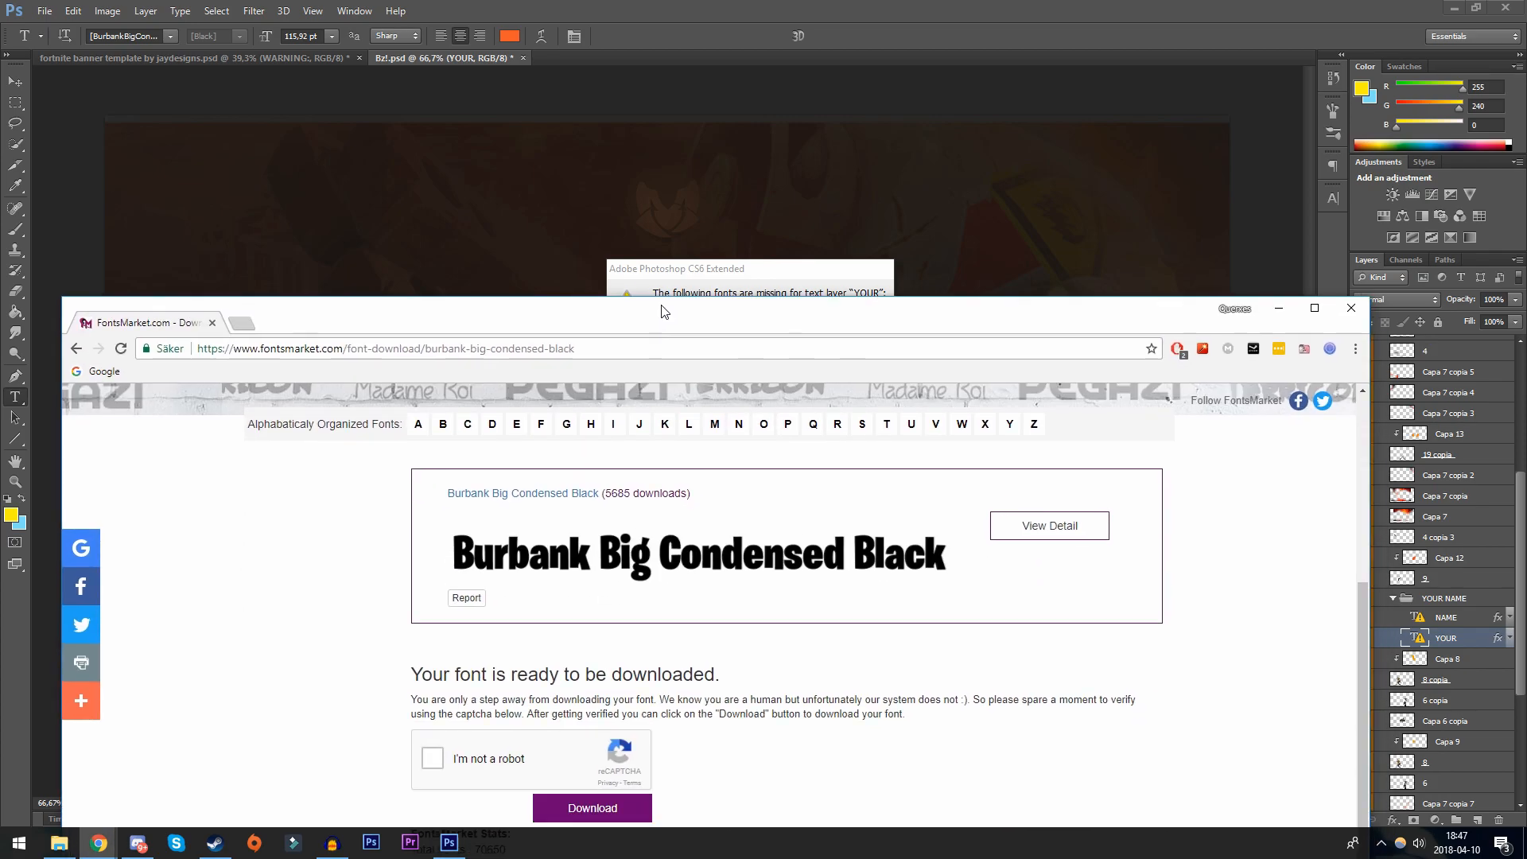
{"action": "left_click", "coordinate": [431, 759]}
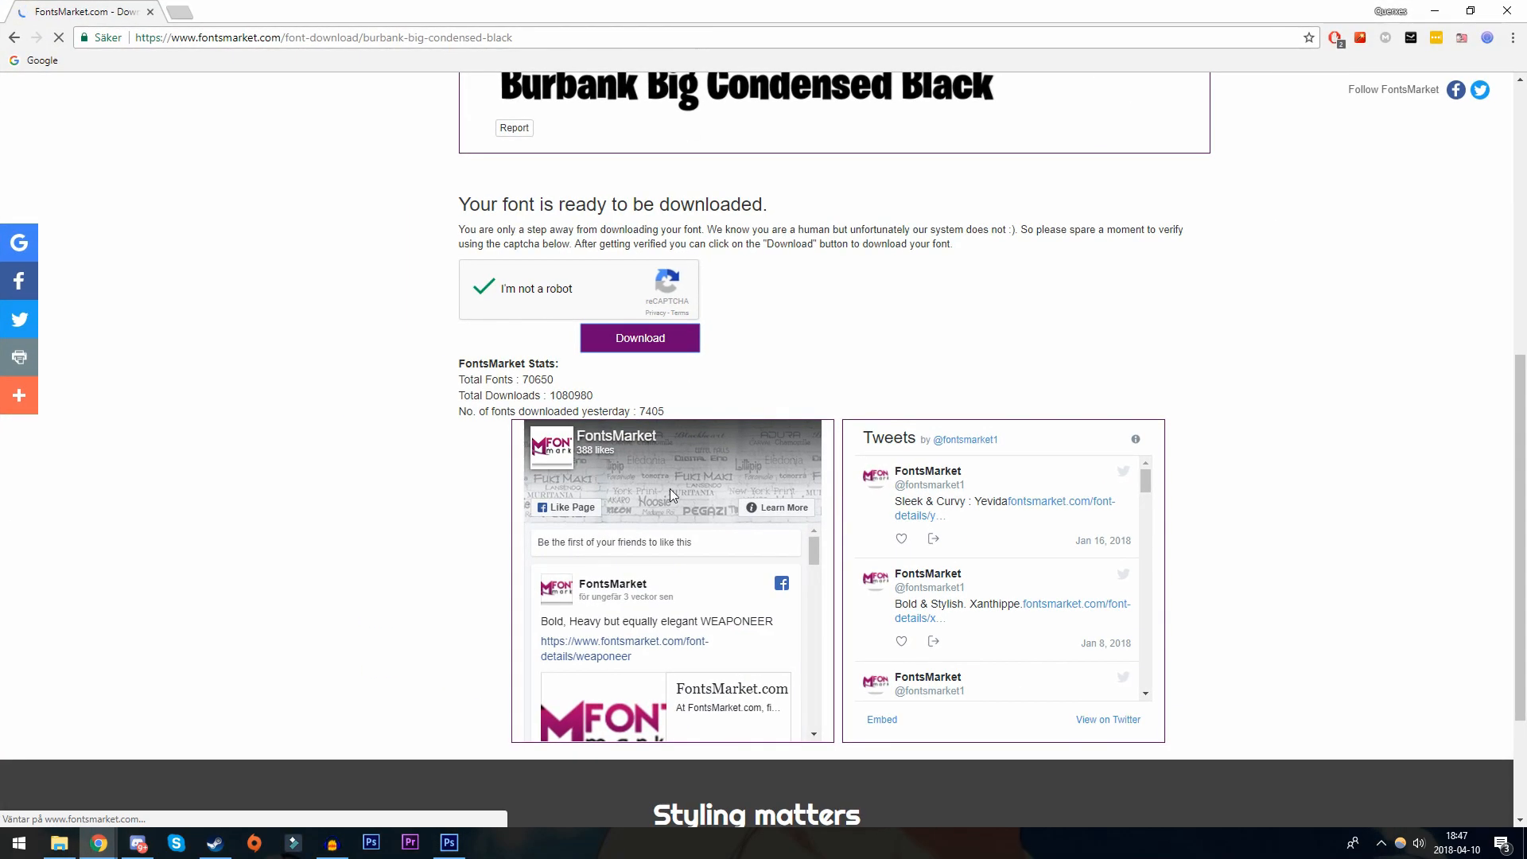
{"action": "left_click", "coordinate": [639, 338]}
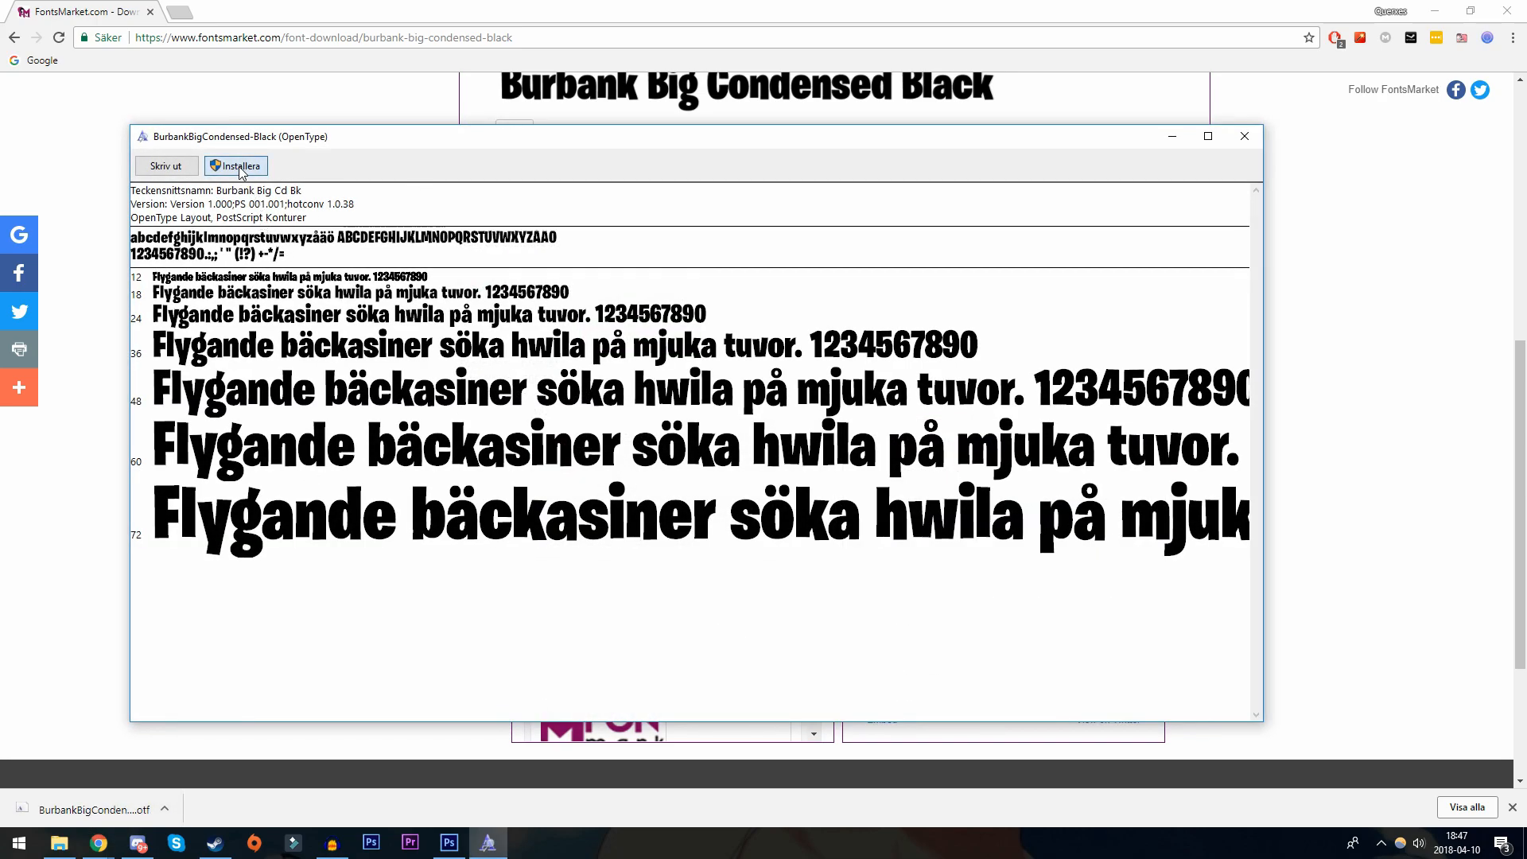
Install Burbank Big Condensed Black and dismiss Photoshop's missing-font warning with OK
{"action": "left_click", "coordinate": [234, 165]}
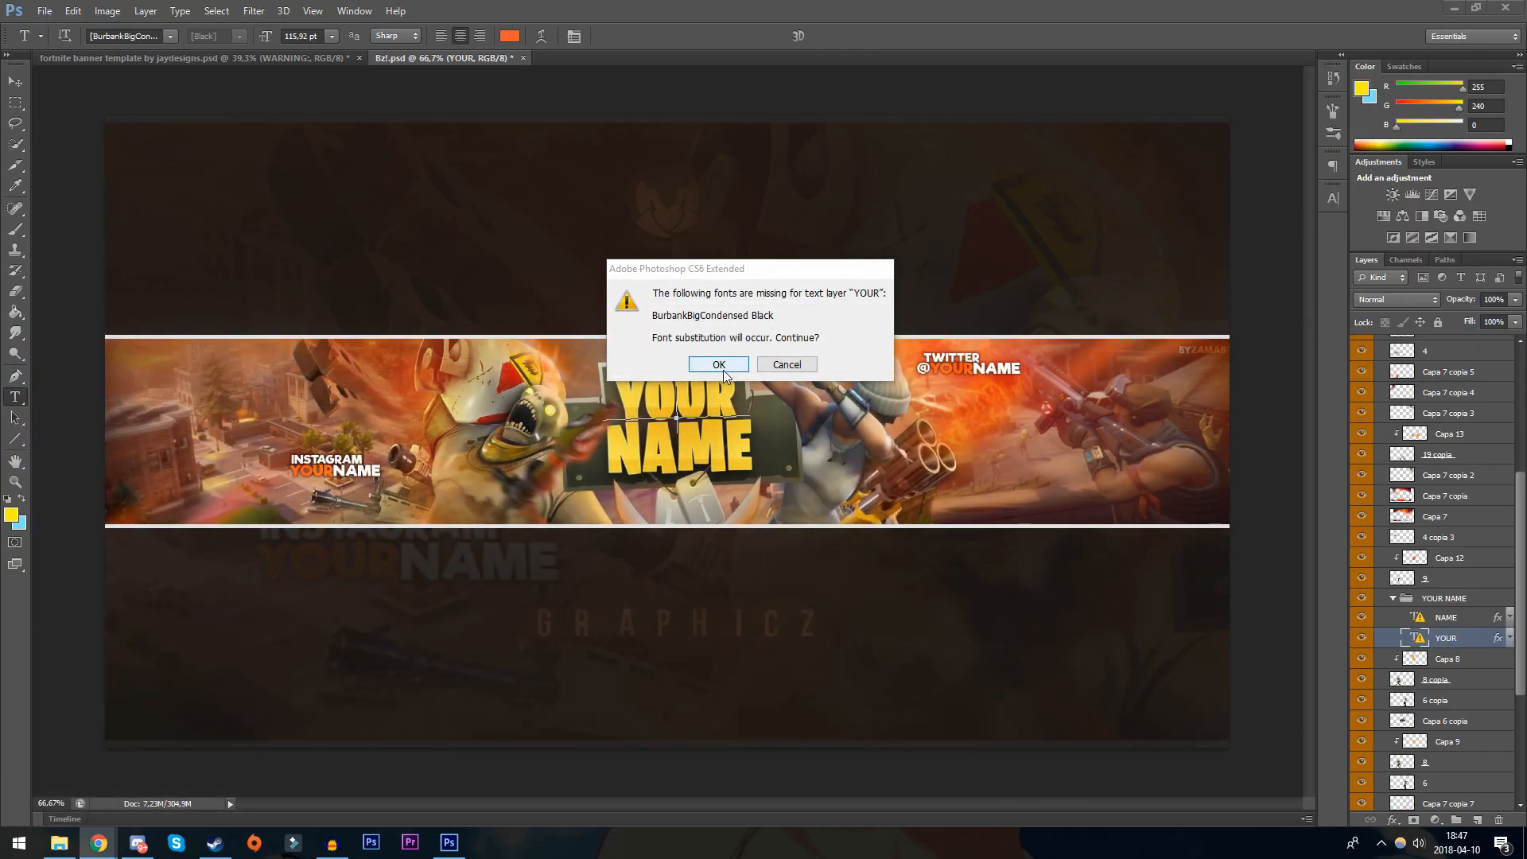
{"action": "left_click", "coordinate": [718, 365]}
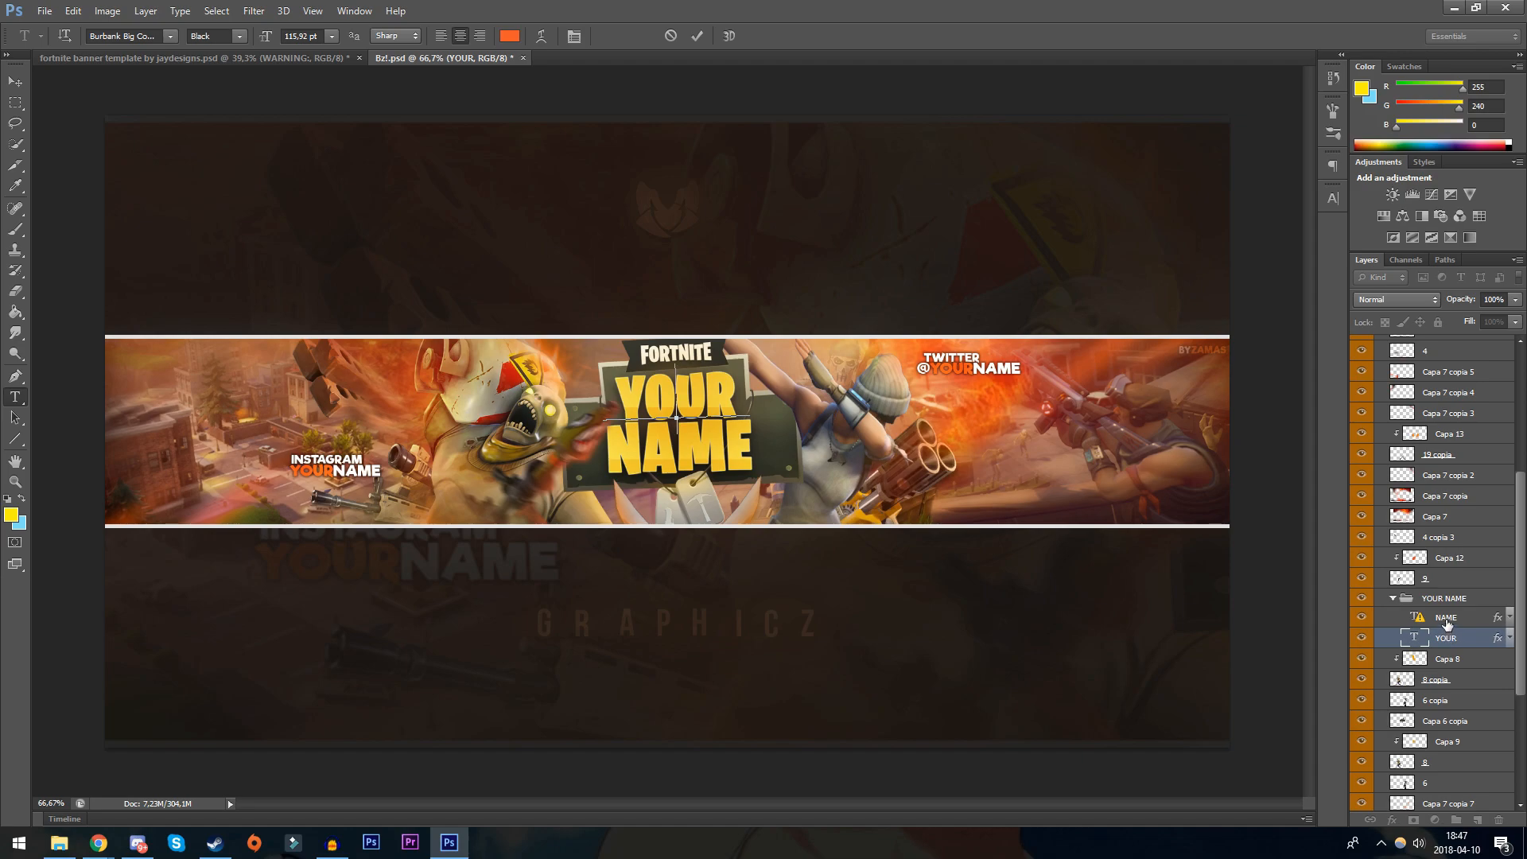
Edit the NAME text layer and accept the font substitution with OK
{"action": "left_click", "coordinate": [1446, 617]}
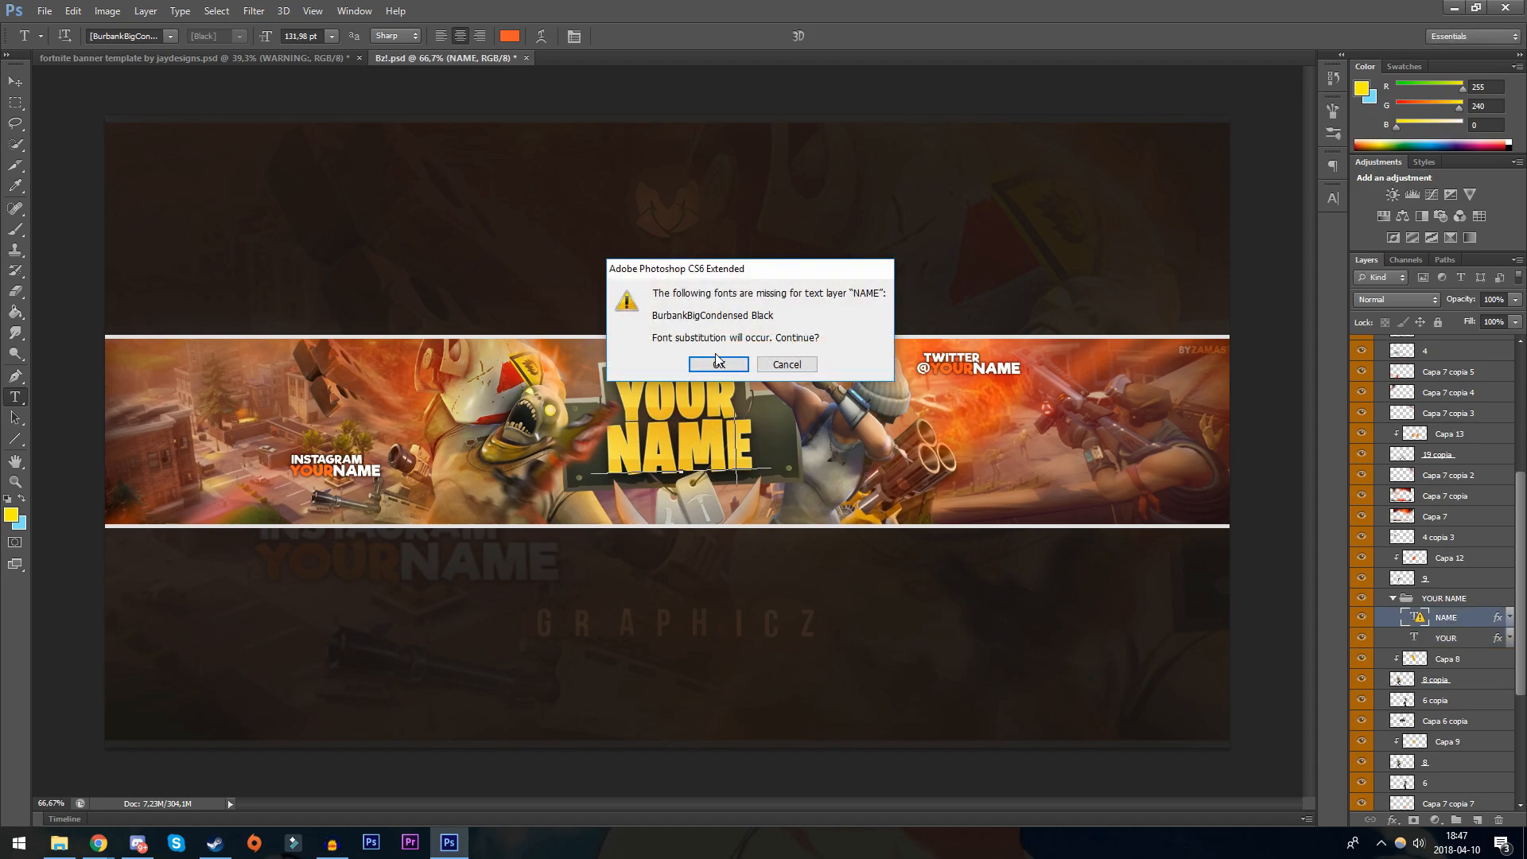
{"action": "left_click", "coordinate": [718, 365]}
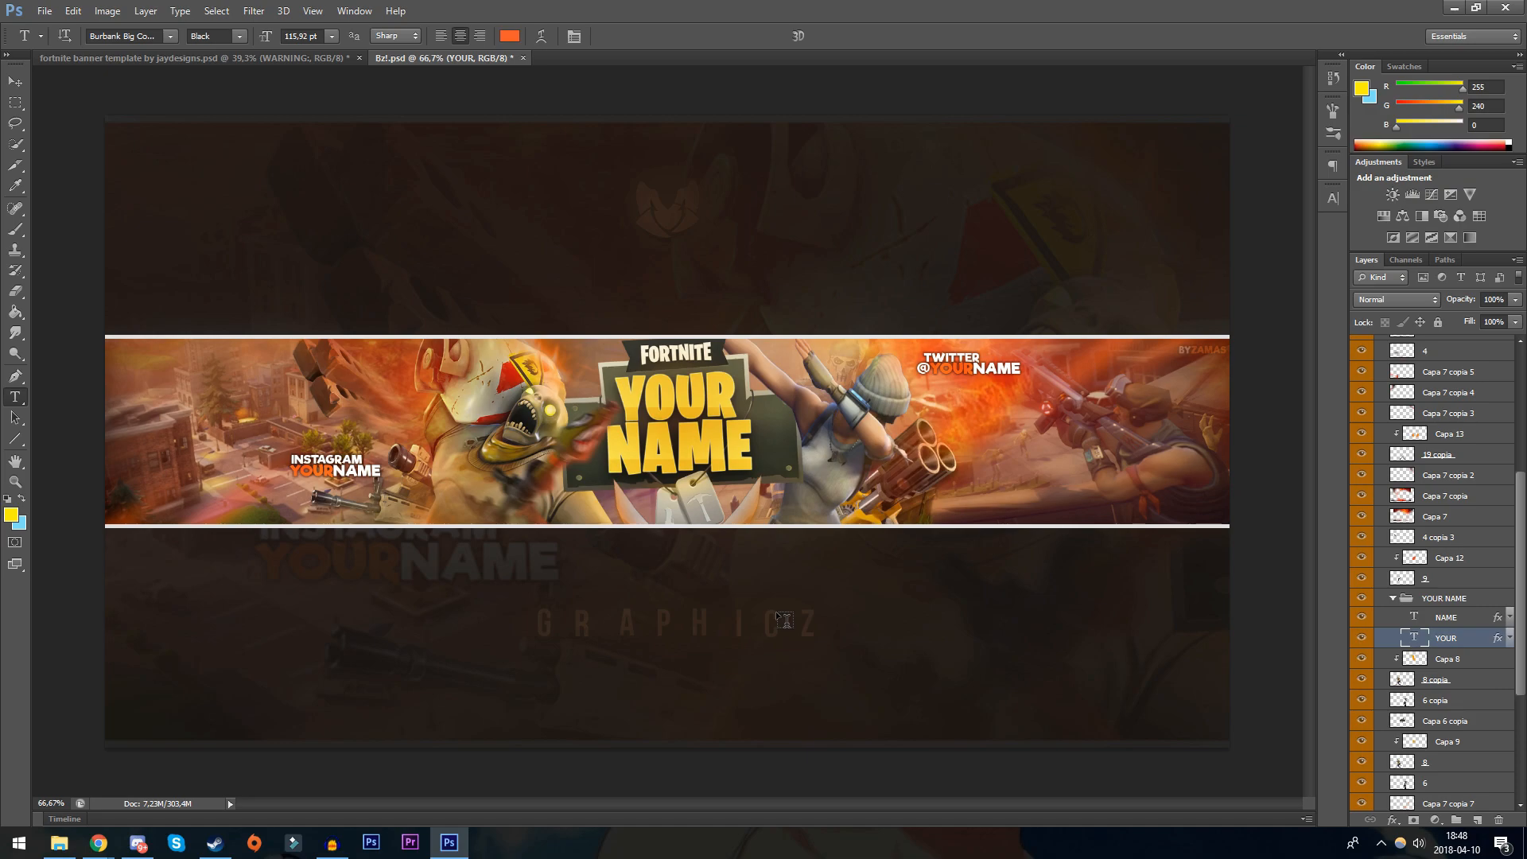
{"action": "mouse_move", "coordinate": [867, 630]}
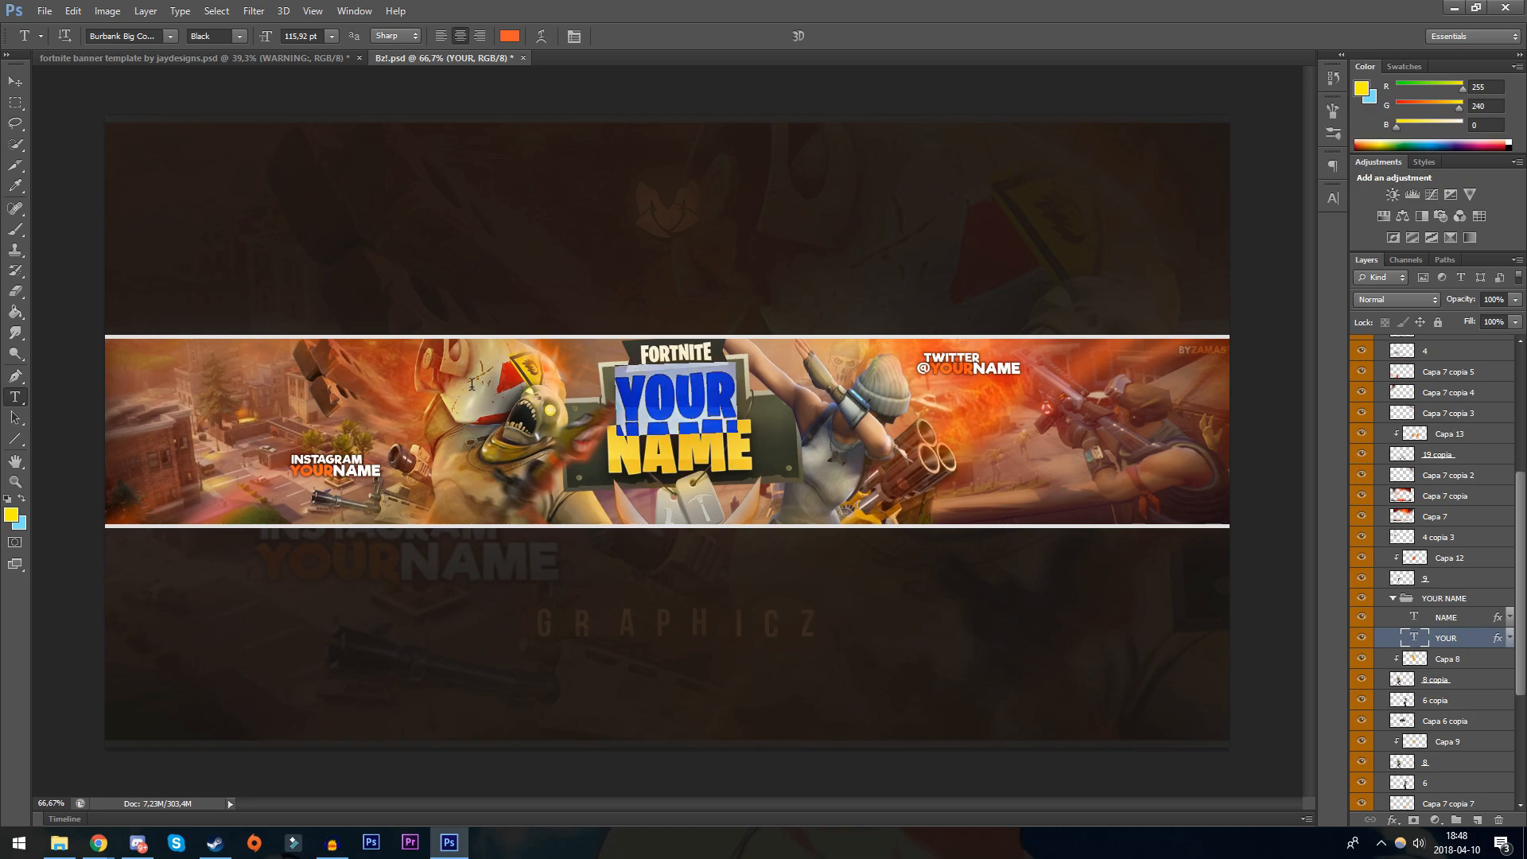
Retype the title words as 'Querxes' and 'Gaming'
{"action": "type", "text": "Querxes"}
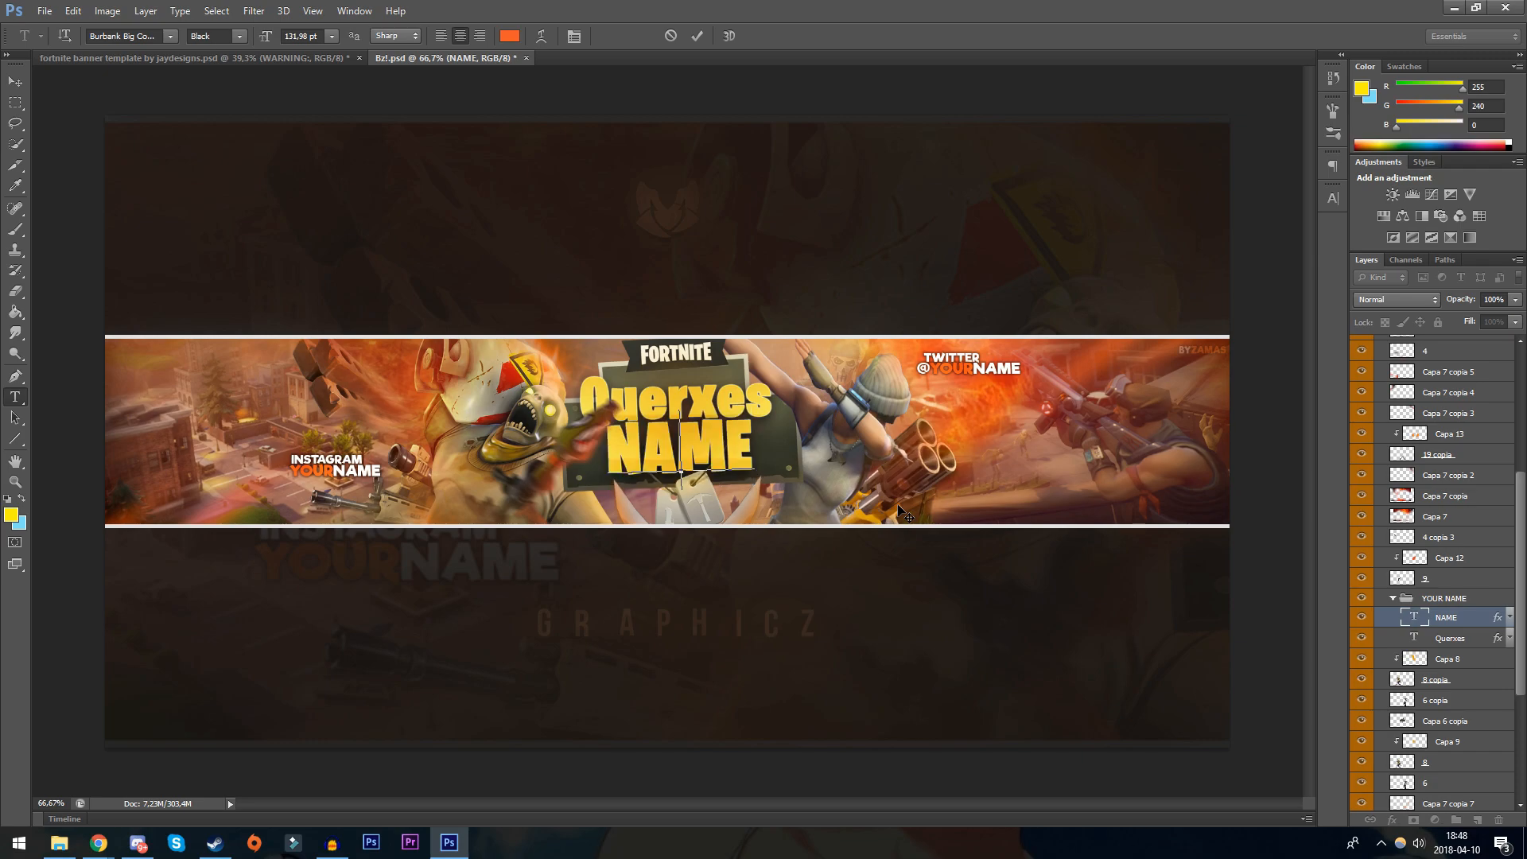
{"action": "type", "text": "Gaming"}
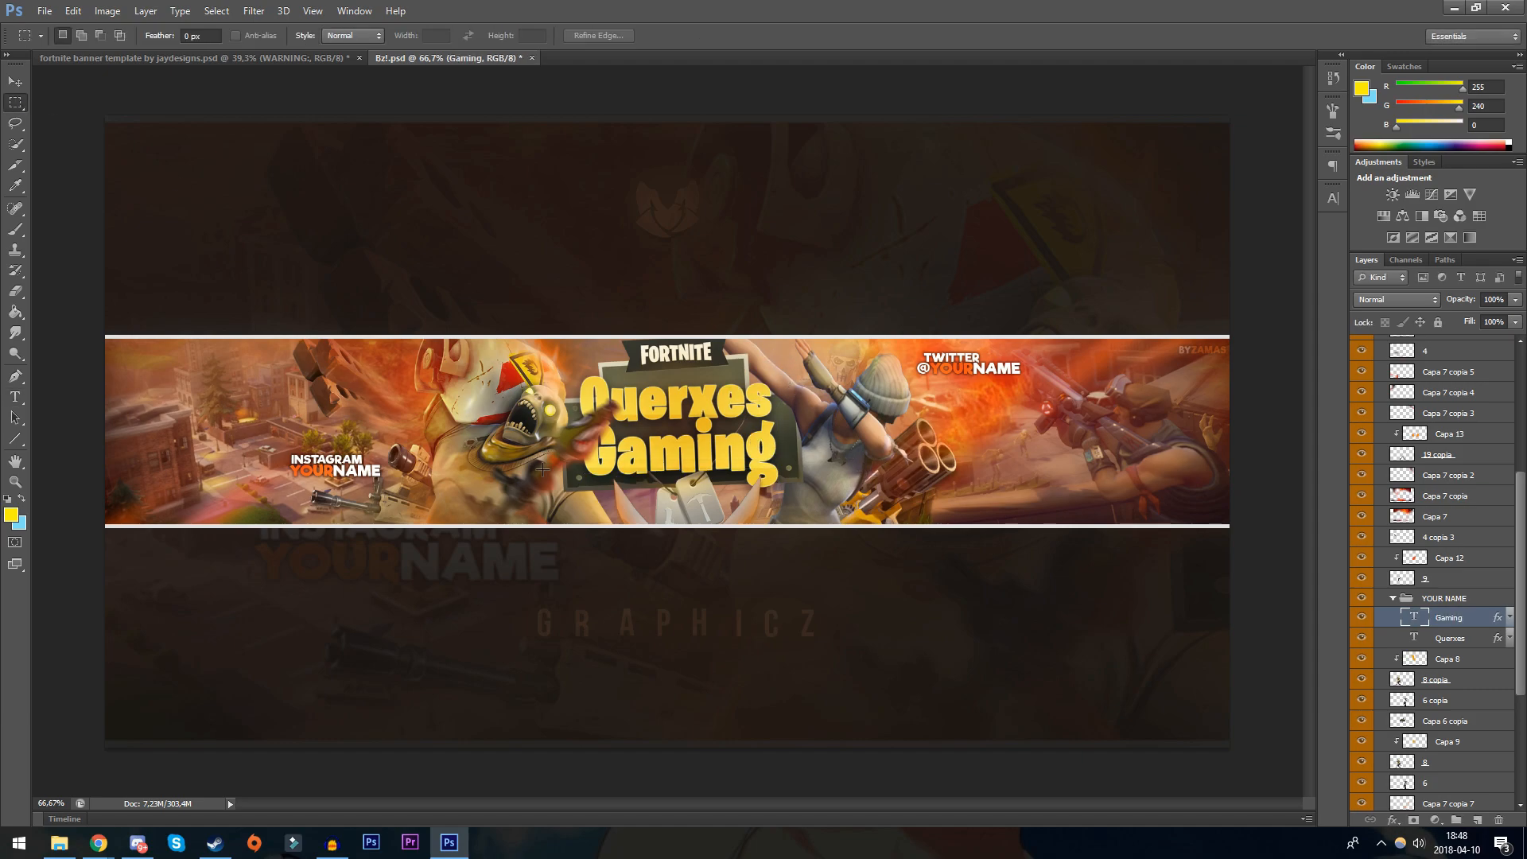
{"action": "mouse_move", "coordinate": [799, 361]}
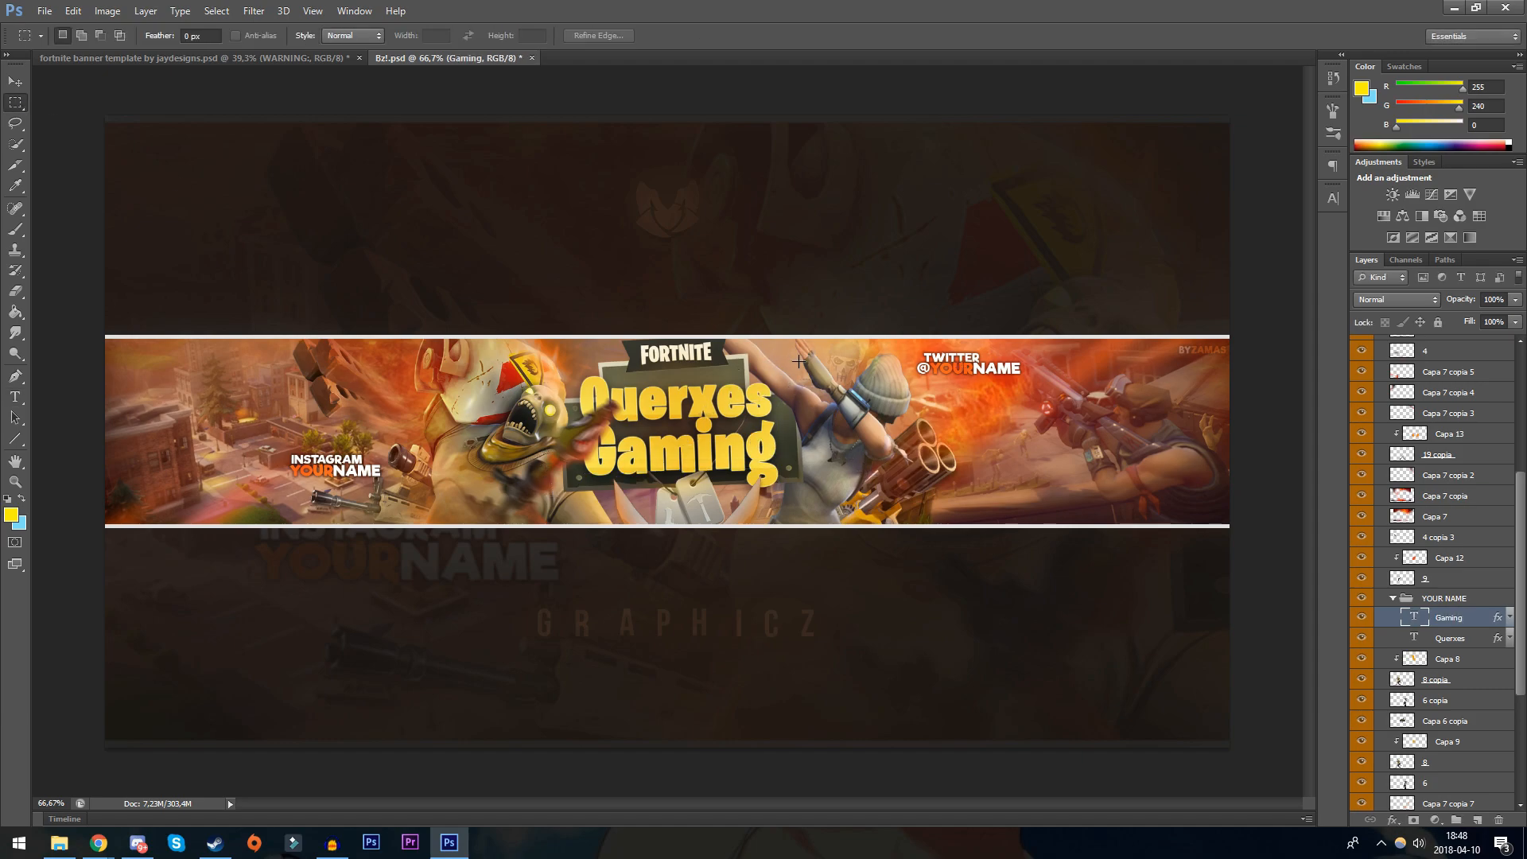
{"action": "mouse_move", "coordinate": [984, 386]}
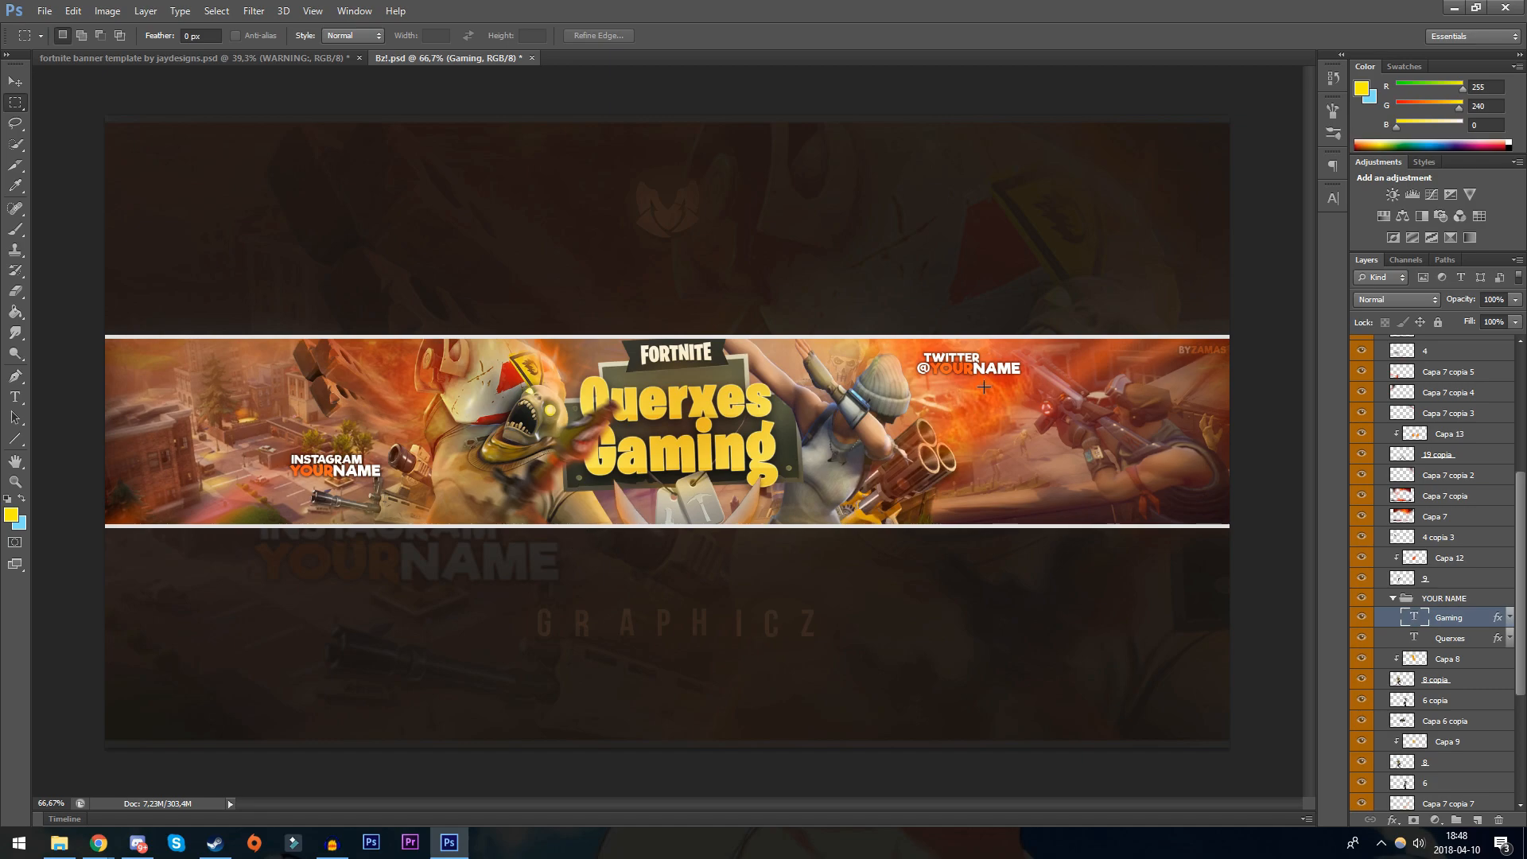
{"action": "left_click", "coordinate": [1446, 599]}
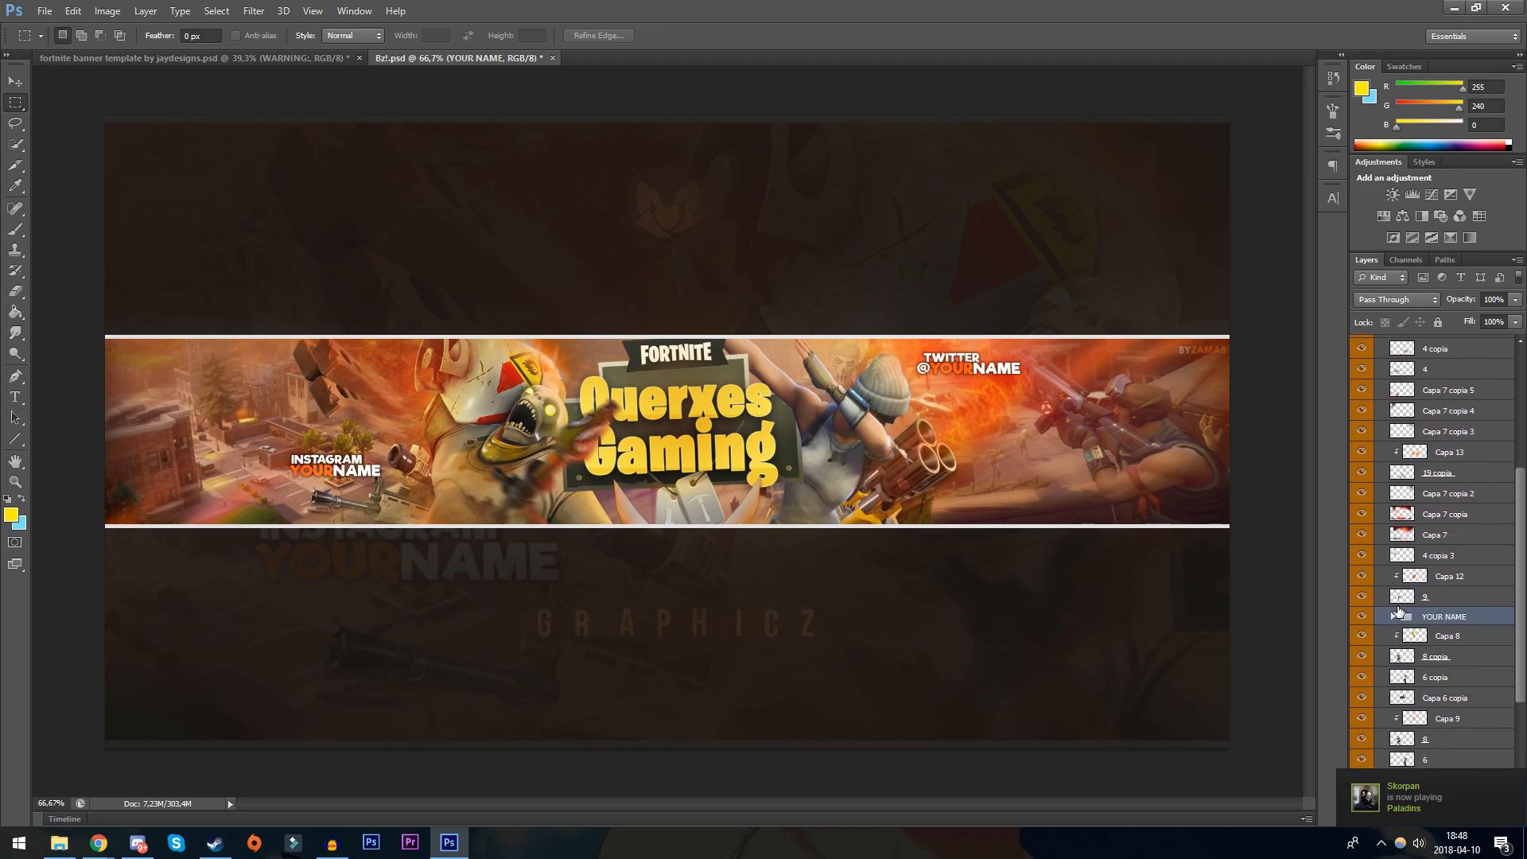
{"action": "left_click", "coordinate": [1365, 615]}
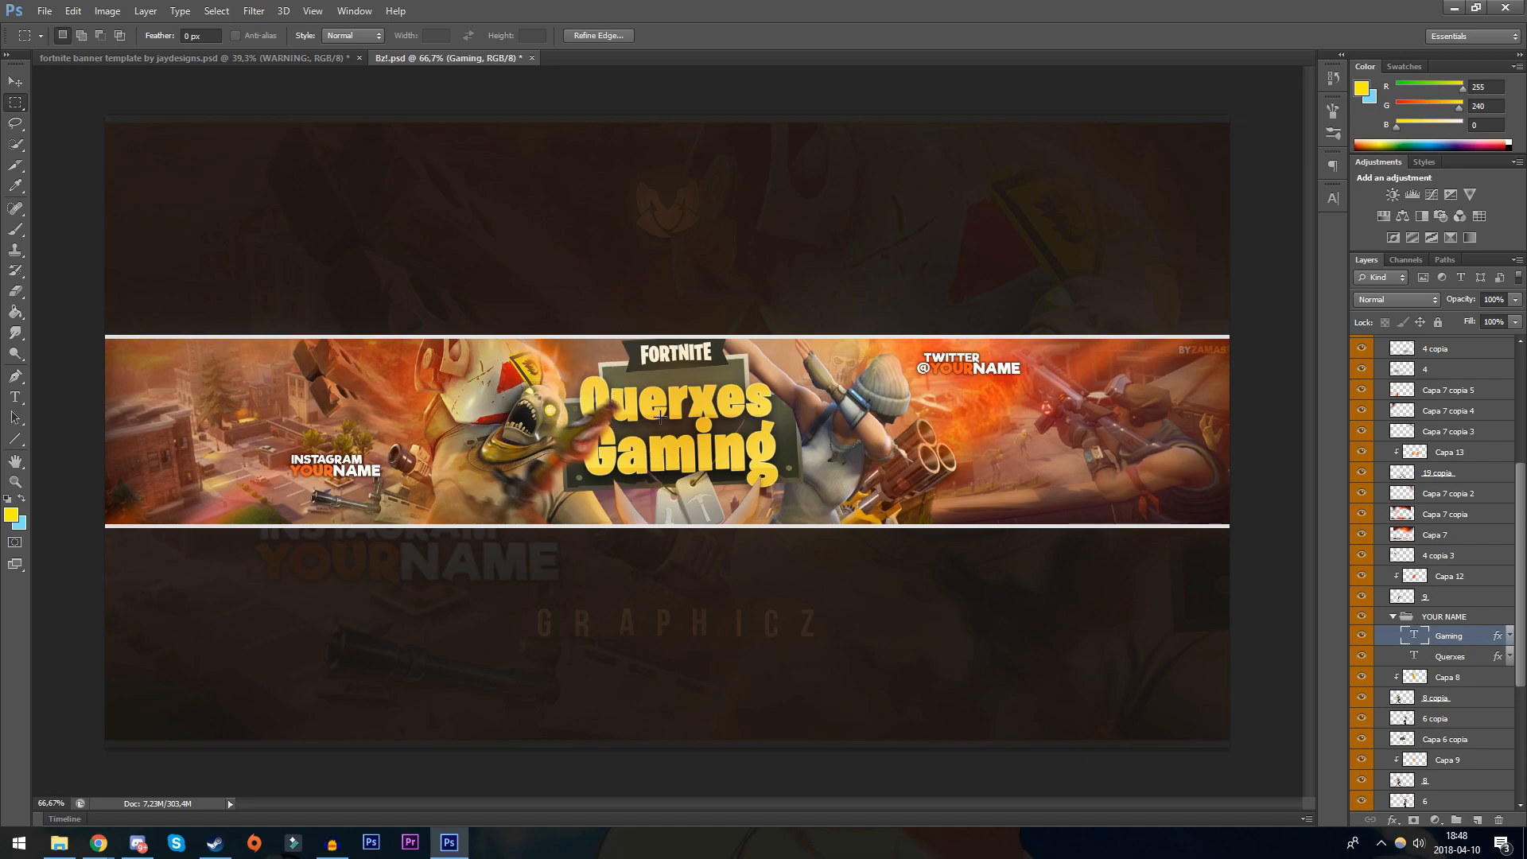
{"action": "mouse_move", "coordinate": [691, 465]}
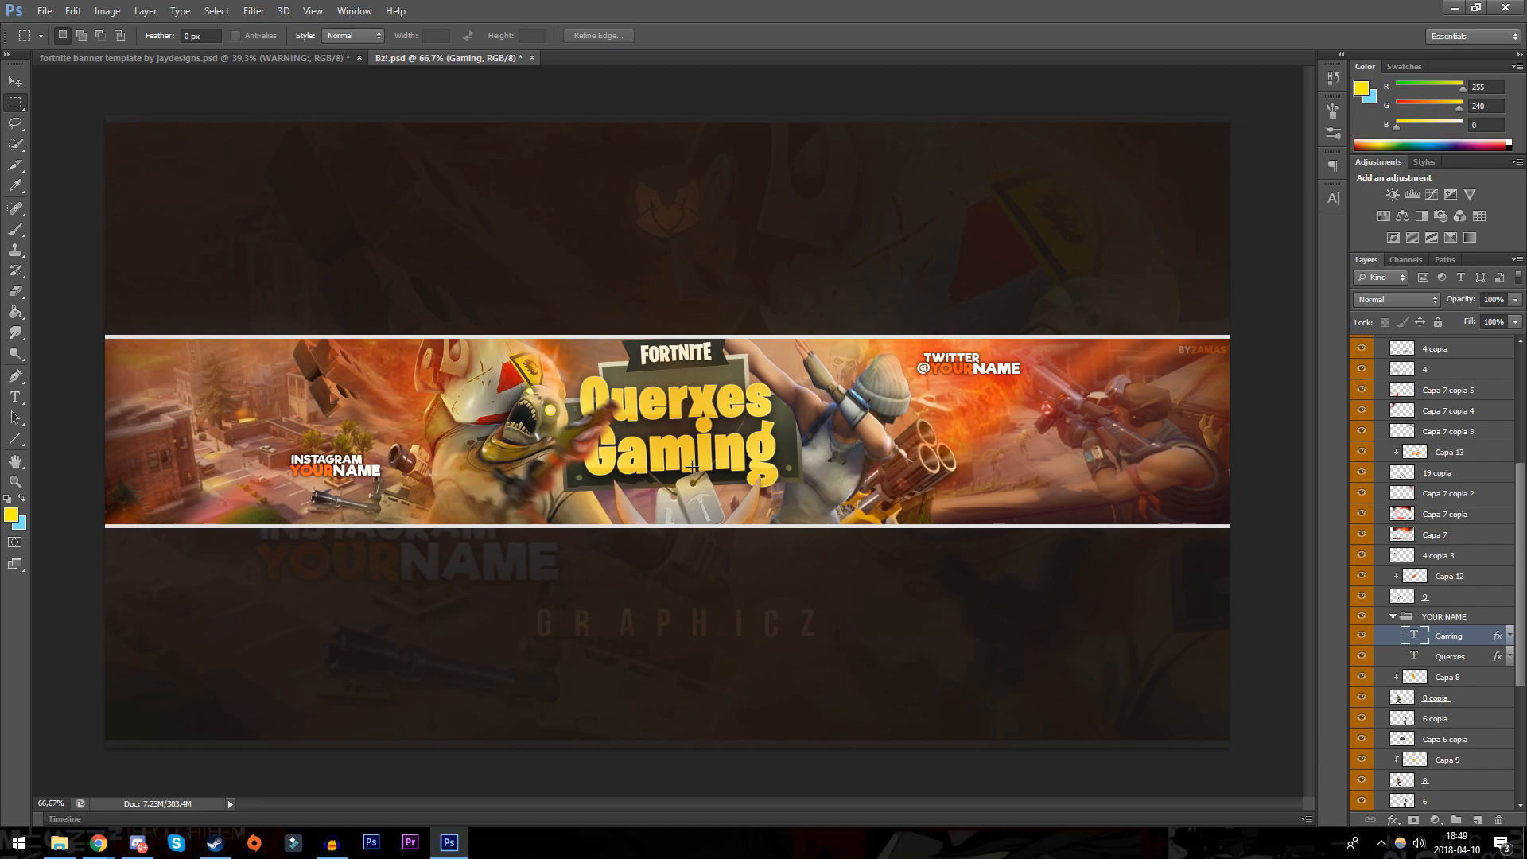
Free-transform 'Querxes': move it, scale it, and tilt it slightly counter-clockwise across the title plate
{"action": "key", "text": "ctrl"}
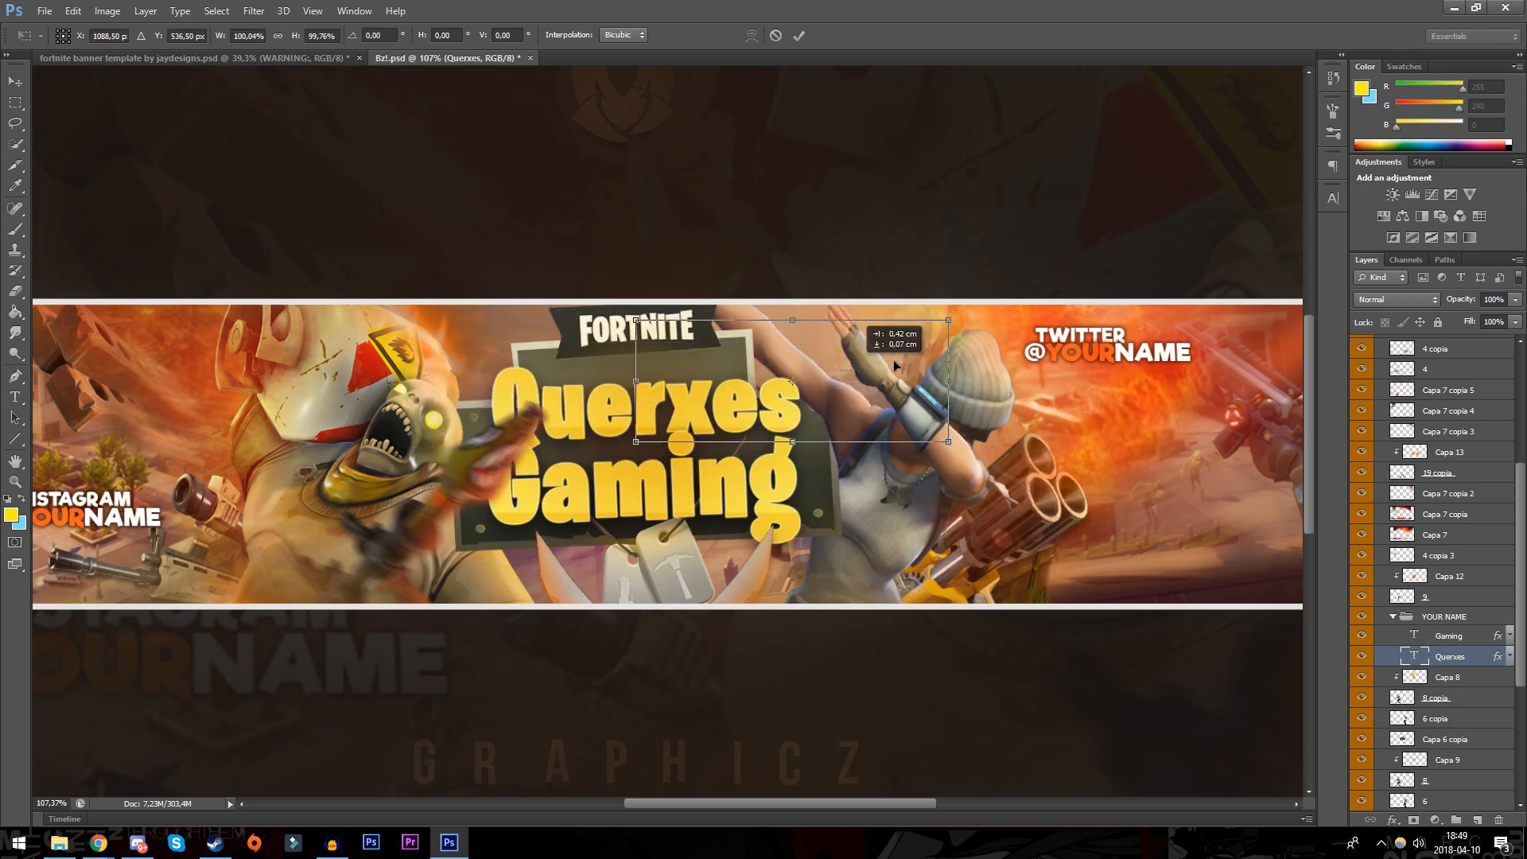
{"action": "left_click_drag", "start_coordinate": [789, 380], "coordinate": [638, 402]}
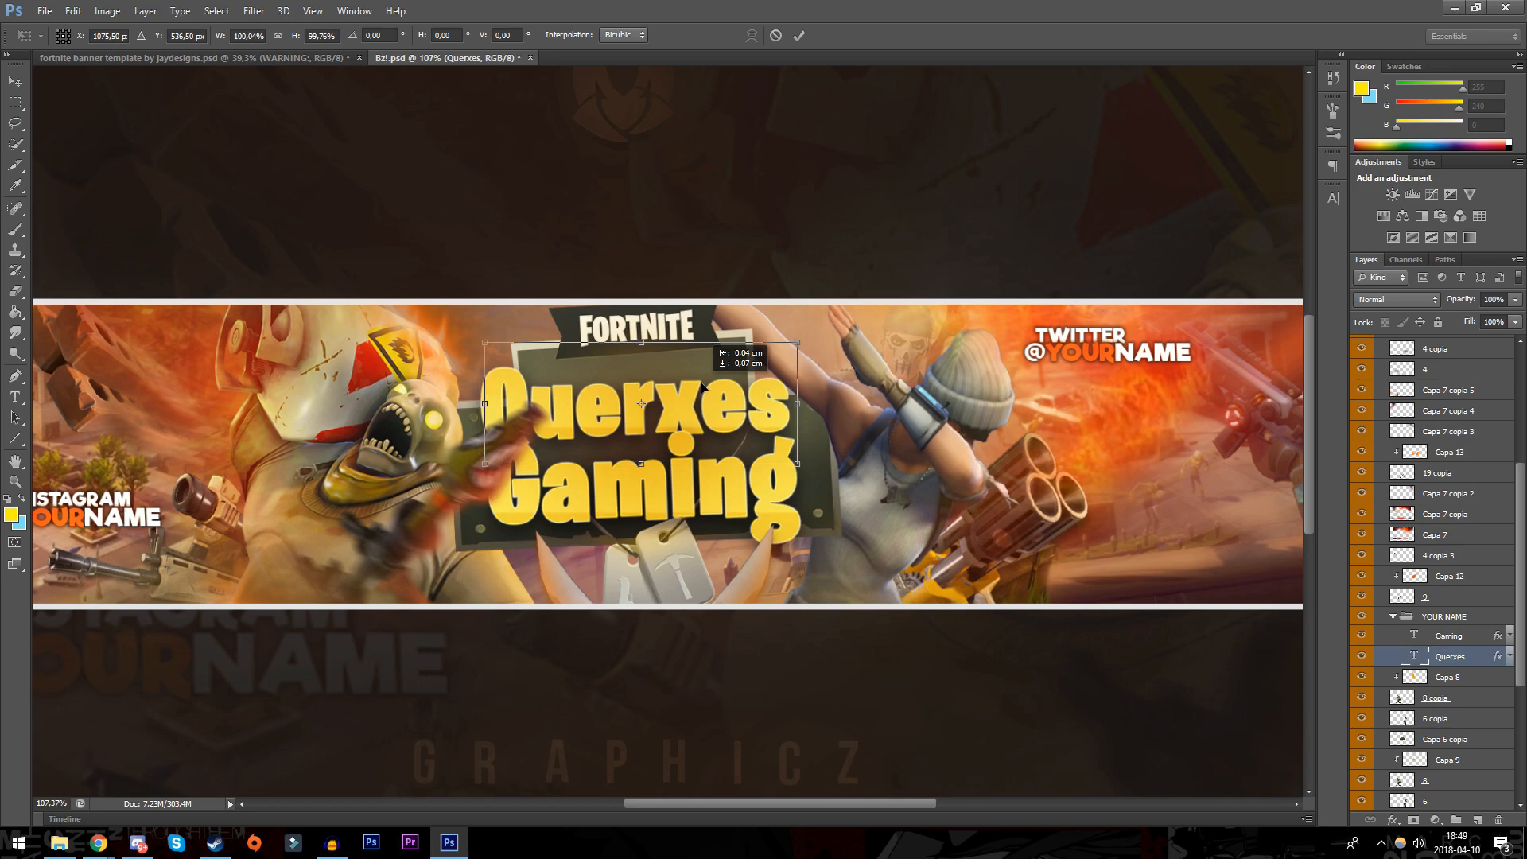
{"action": "left_click_drag", "start_coordinate": [641, 403], "coordinate": [635, 398]}
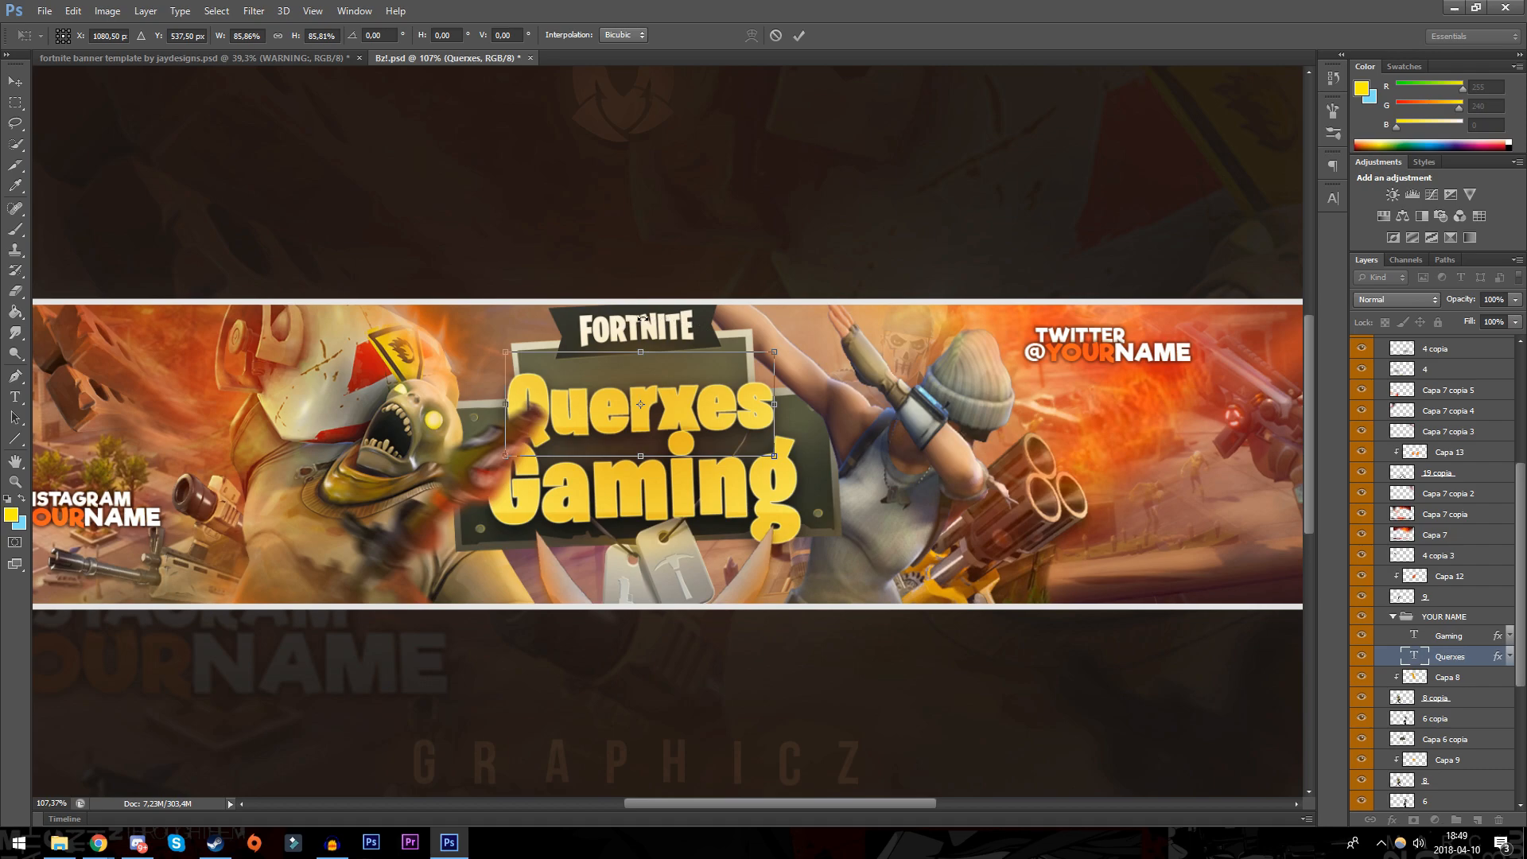
{"action": "left_click_drag", "start_coordinate": [774, 353], "coordinate": [762, 331]}
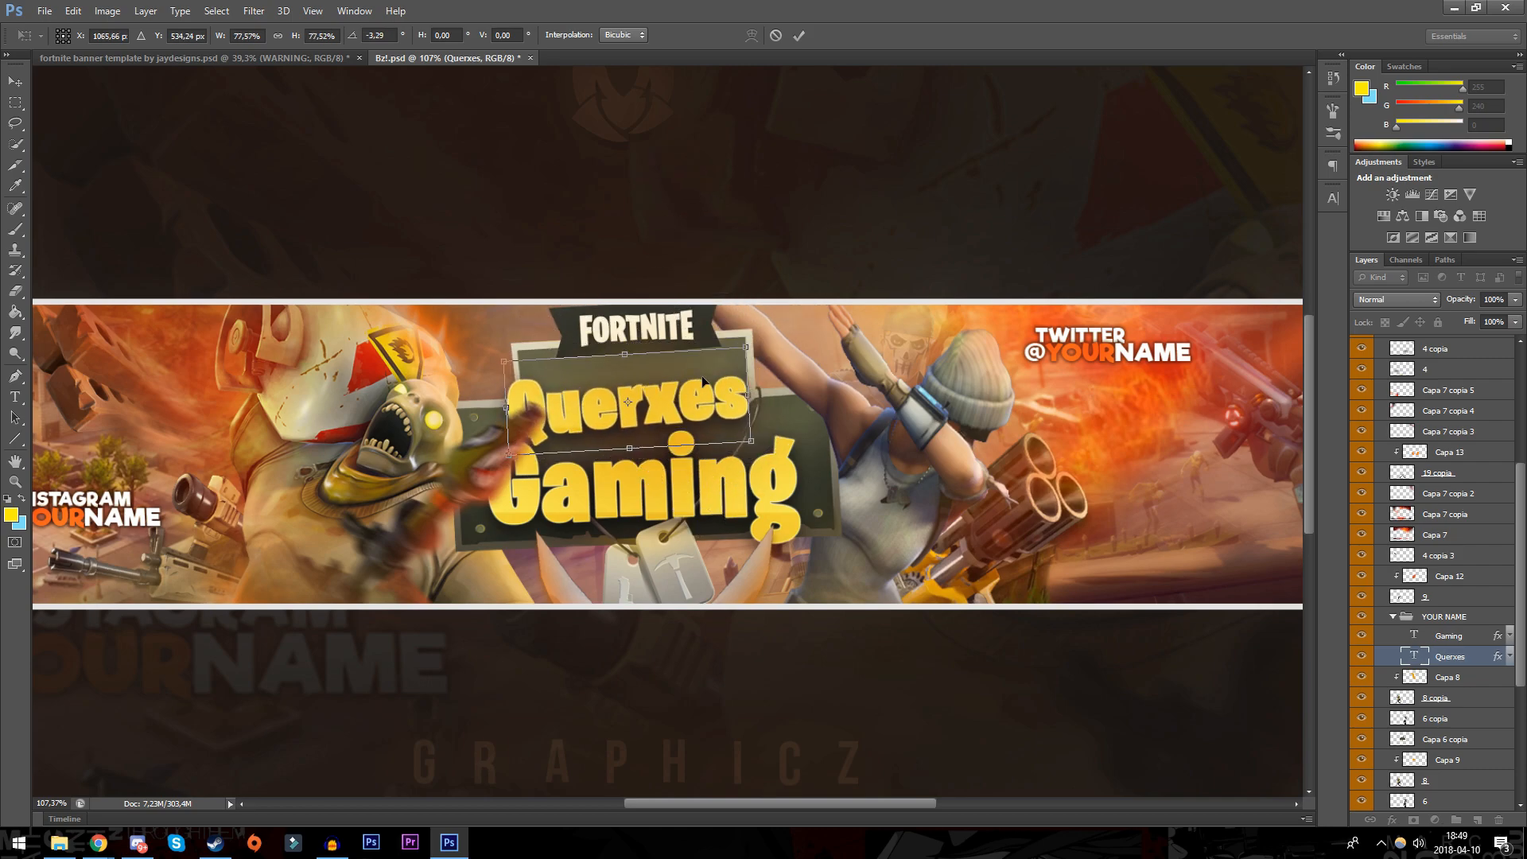
{"action": "left_click_drag", "start_coordinate": [629, 401], "coordinate": [652, 390]}
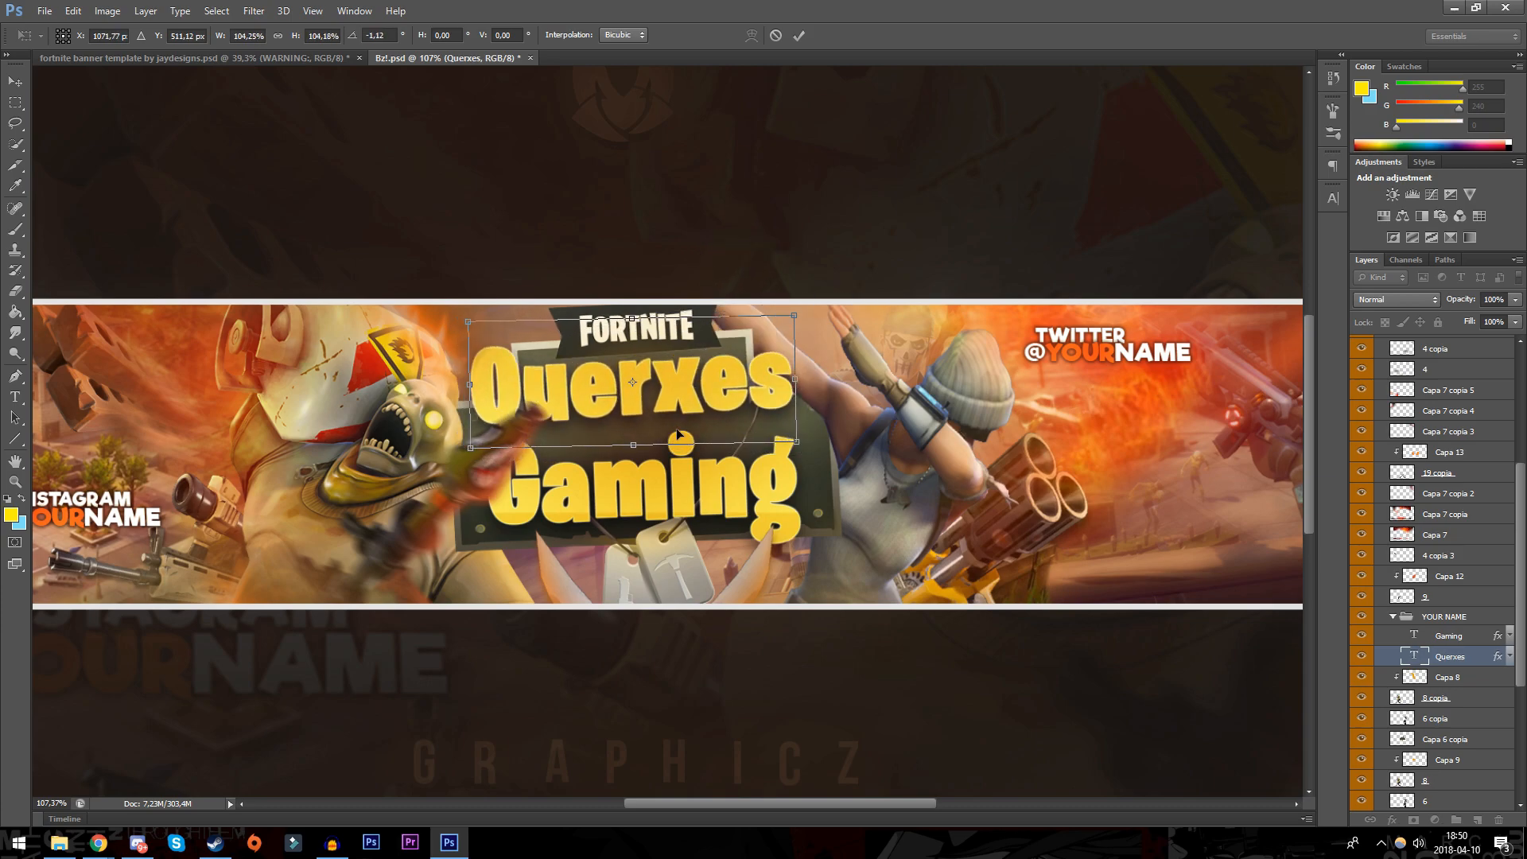
{"action": "left_click_drag", "start_coordinate": [633, 383], "coordinate": [663, 394]}
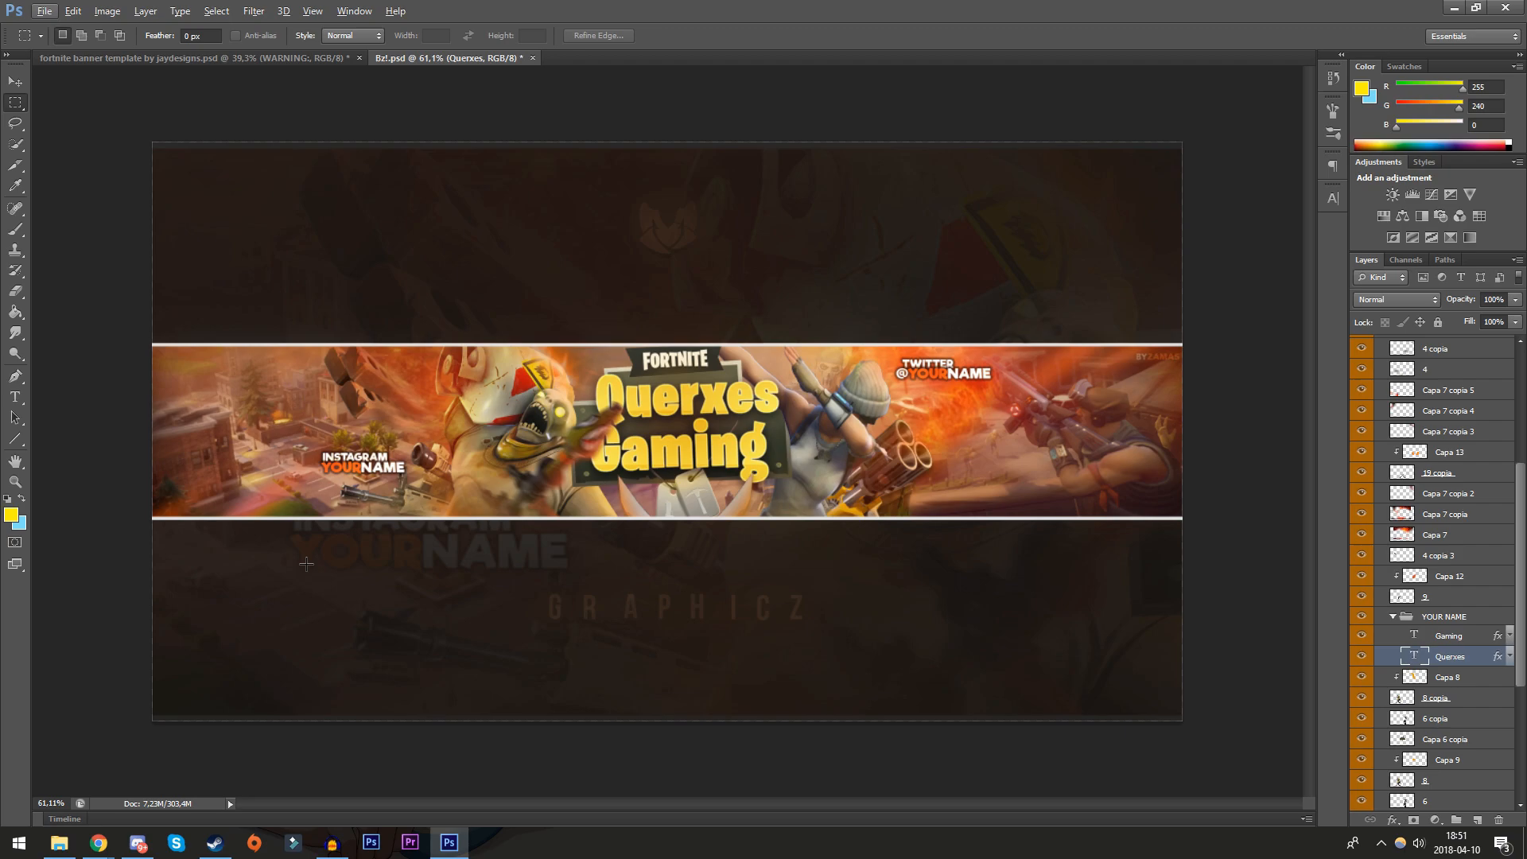
Switch to Chrome, showing the Querxes HD YouTube channel page
{"action": "left_click", "coordinate": [97, 843]}
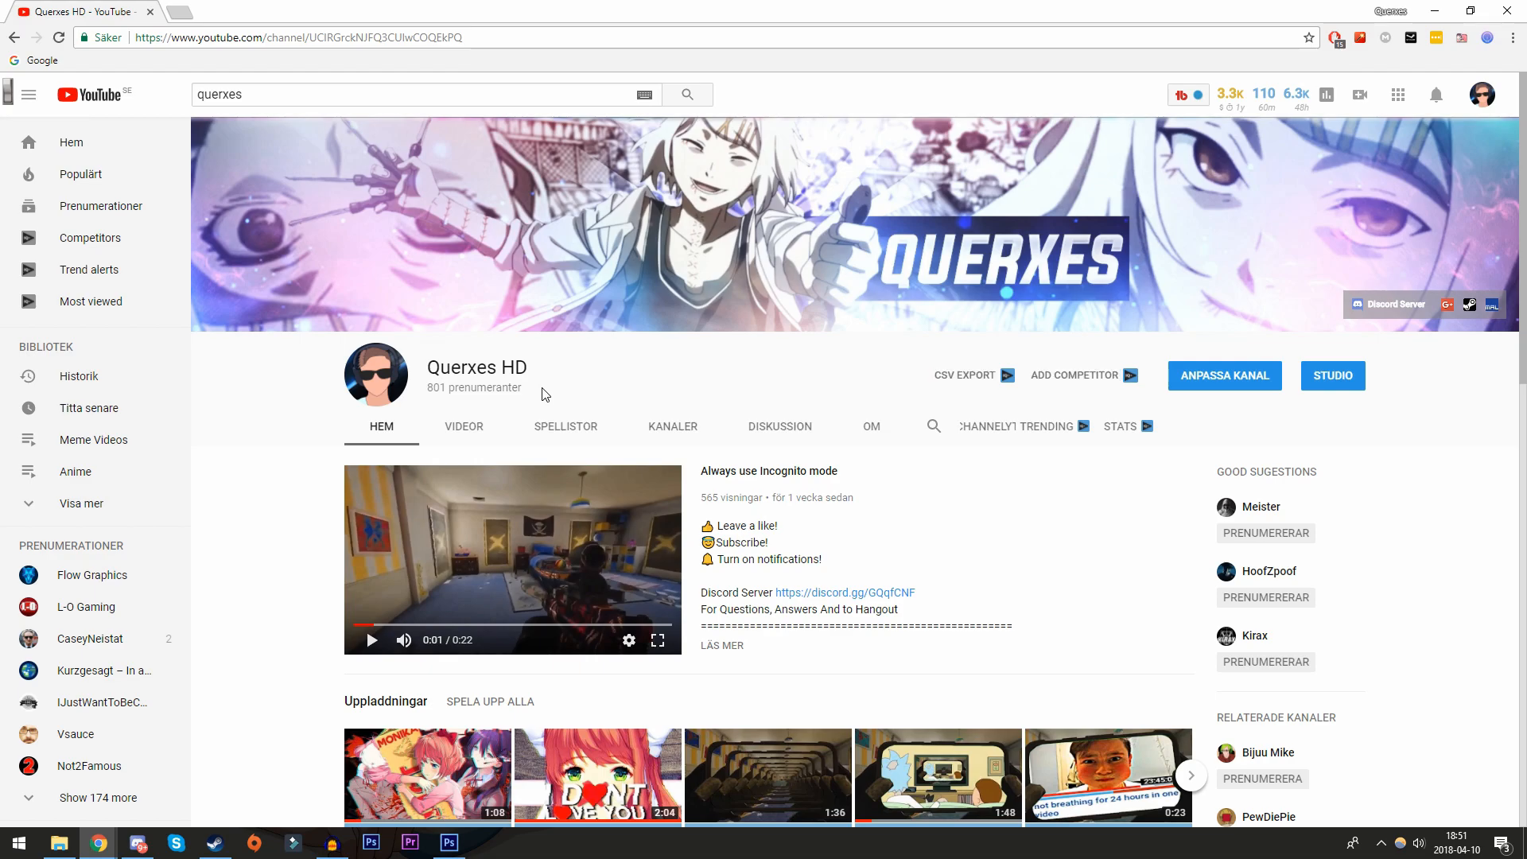
{"action": "mouse_move", "coordinate": [437, 7]}
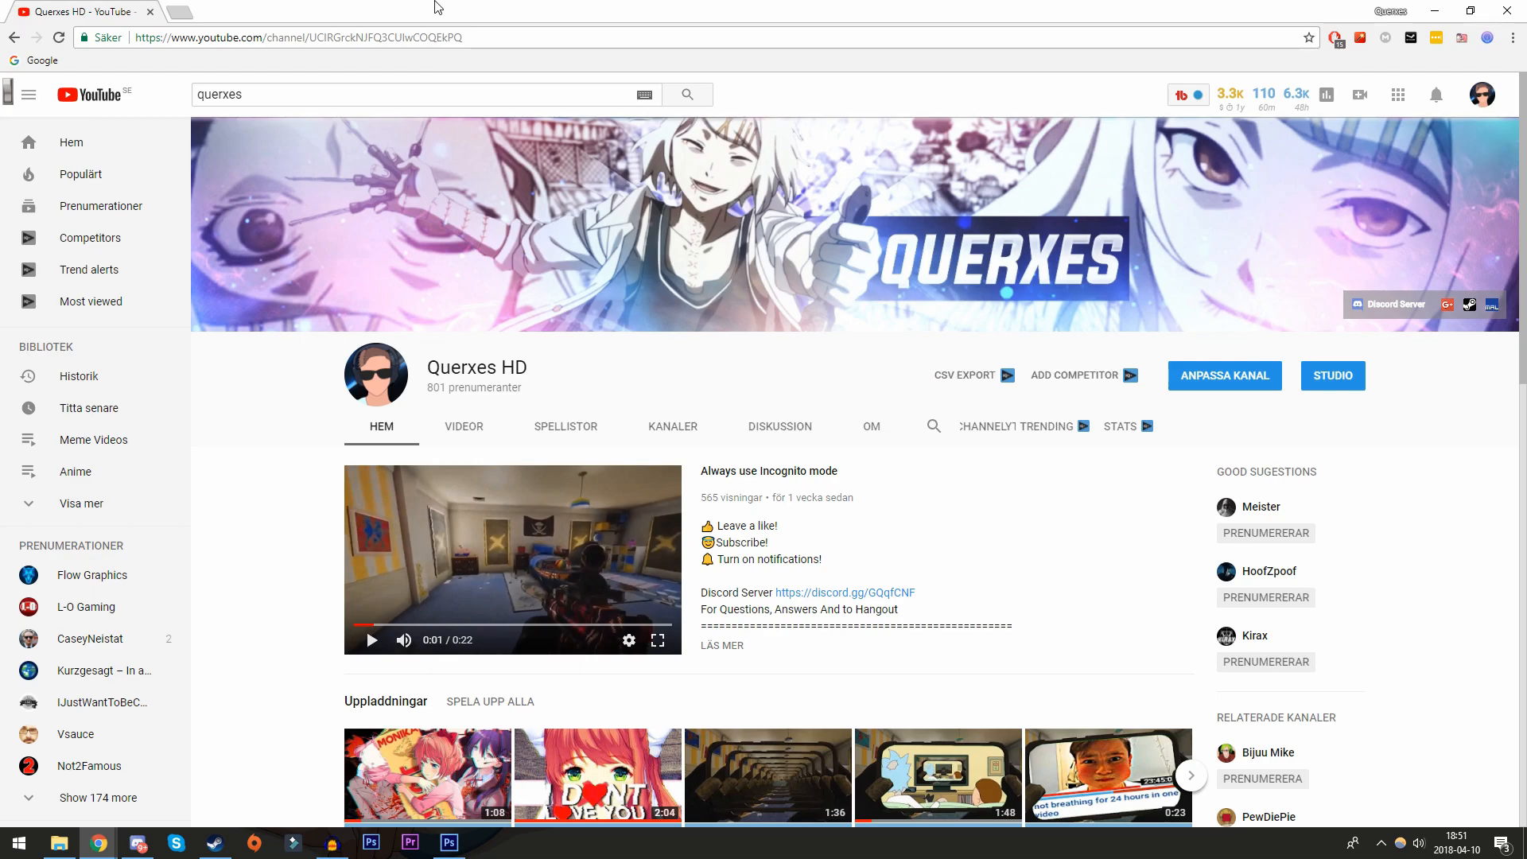